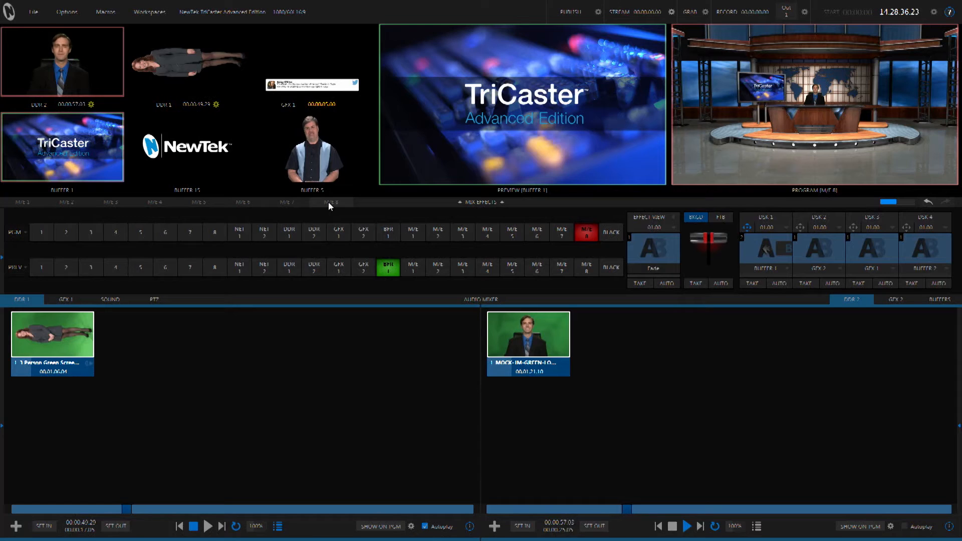
Key the NewTek logo (BUFFER 15) over the anchor on M/E 8 and open its Positioning panel
{"action": "left_click", "coordinate": [330, 202]}
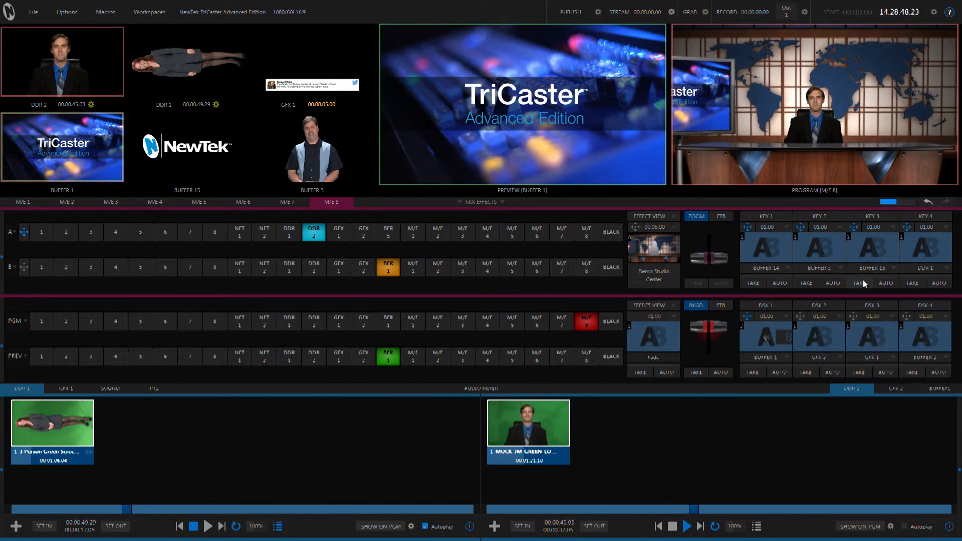
{"action": "left_click", "coordinate": [886, 282]}
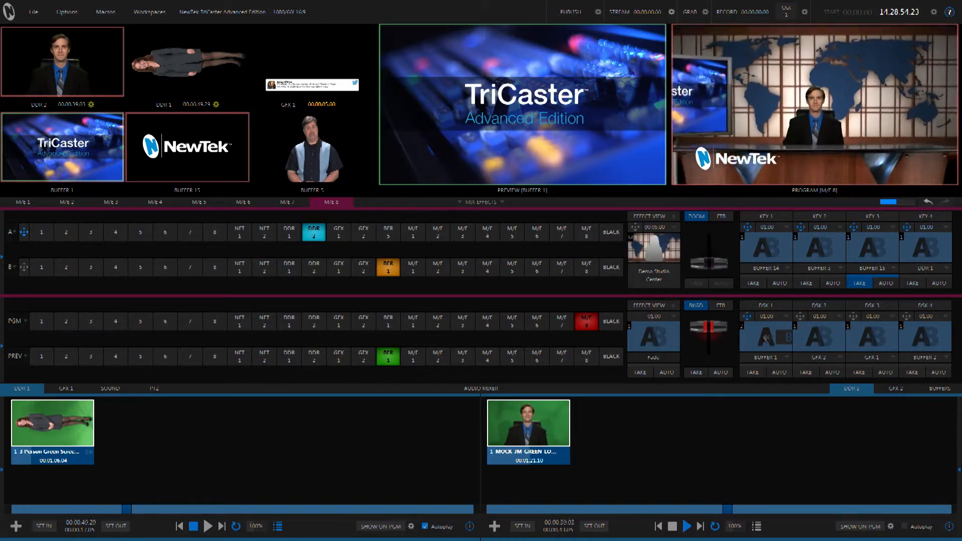
{"action": "left_click", "coordinate": [695, 216]}
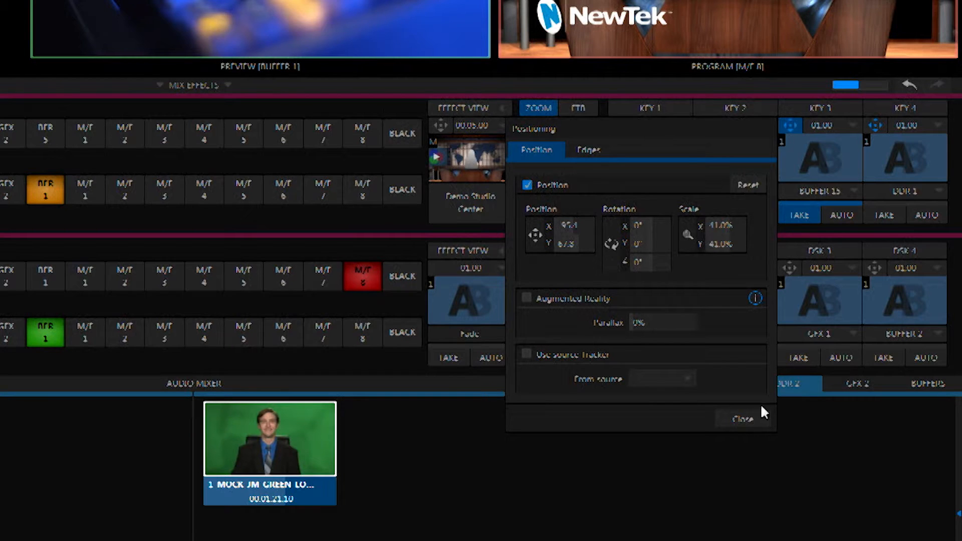
Close the logo's Positioning panel
{"action": "left_click", "coordinate": [743, 420]}
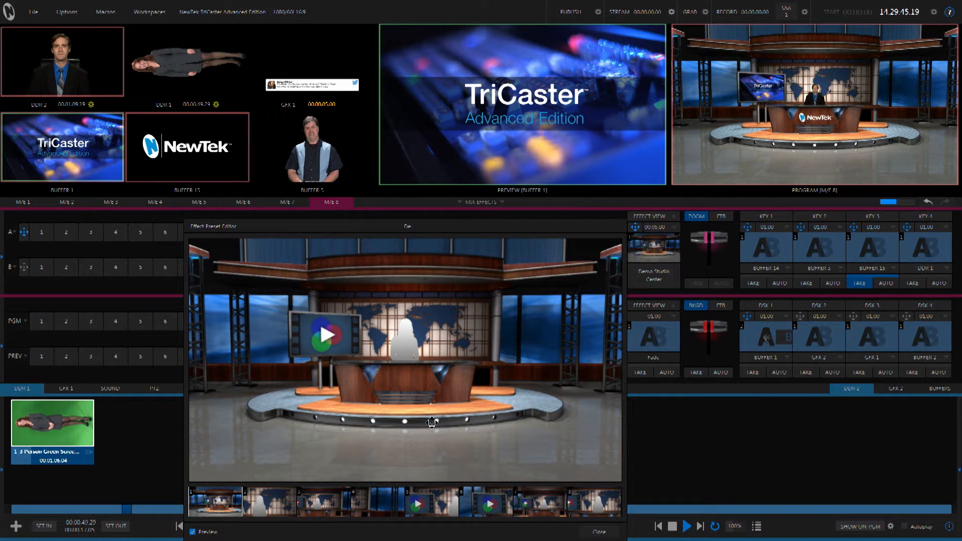
{"action": "mouse_move", "coordinate": [577, 522]}
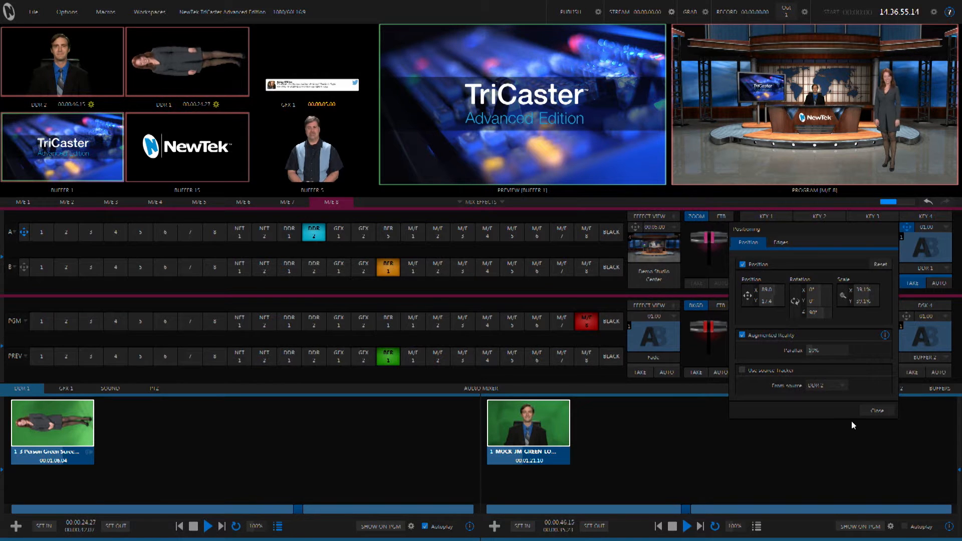
Close the presenter's Positioning settings
{"action": "left_click", "coordinate": [877, 410]}
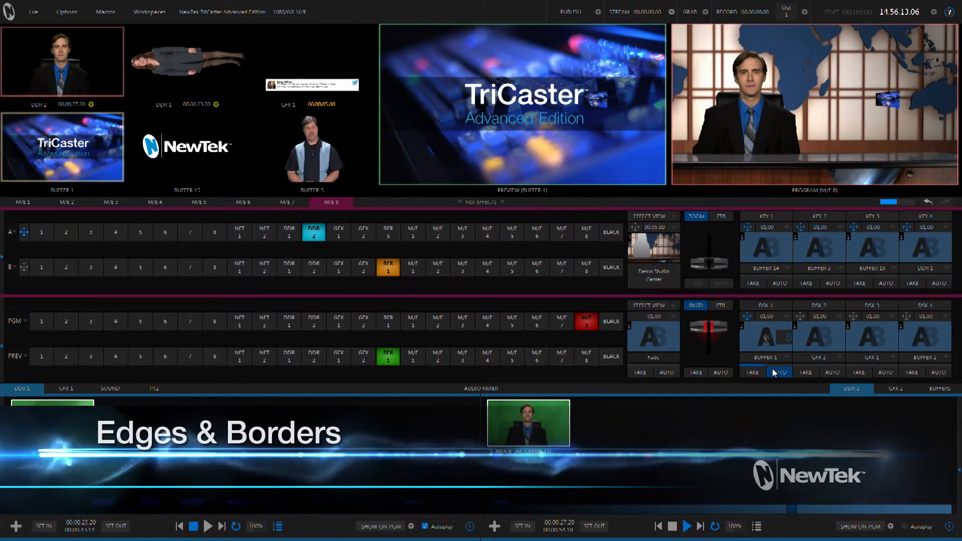
Take DSK 1 to inset the TriCaster graphic, with Border enabled and set to film-strip
{"action": "left_click", "coordinate": [751, 371]}
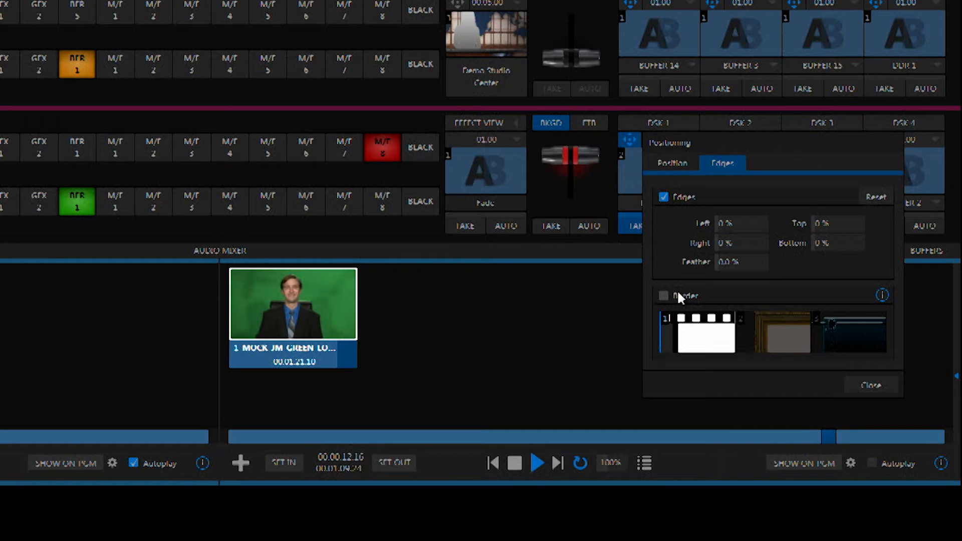
{"action": "left_click", "coordinate": [662, 295]}
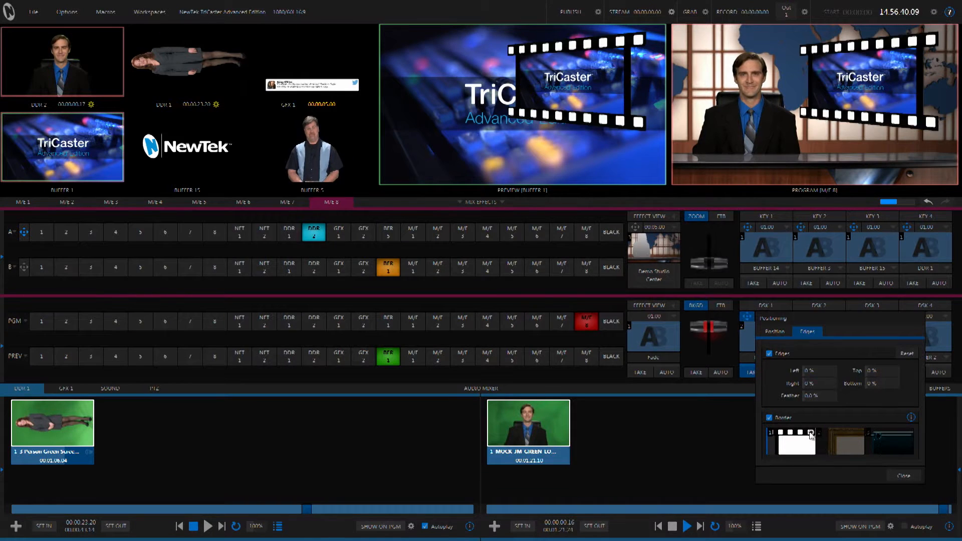
{"action": "left_click", "coordinate": [810, 436]}
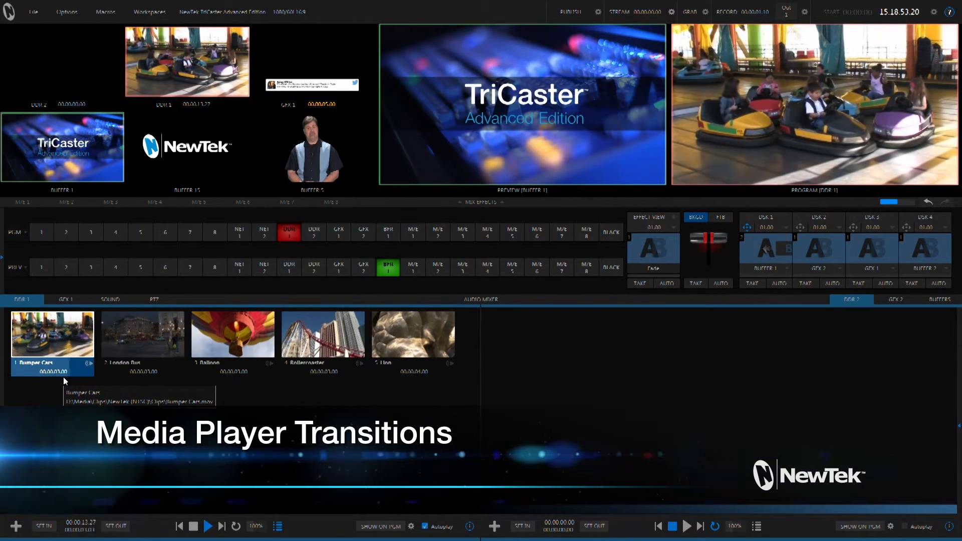
Cut London Bus, Balloon and Rollercoaster to program, cue Lion, then select the first clip
{"action": "left_click", "coordinate": [142, 341]}
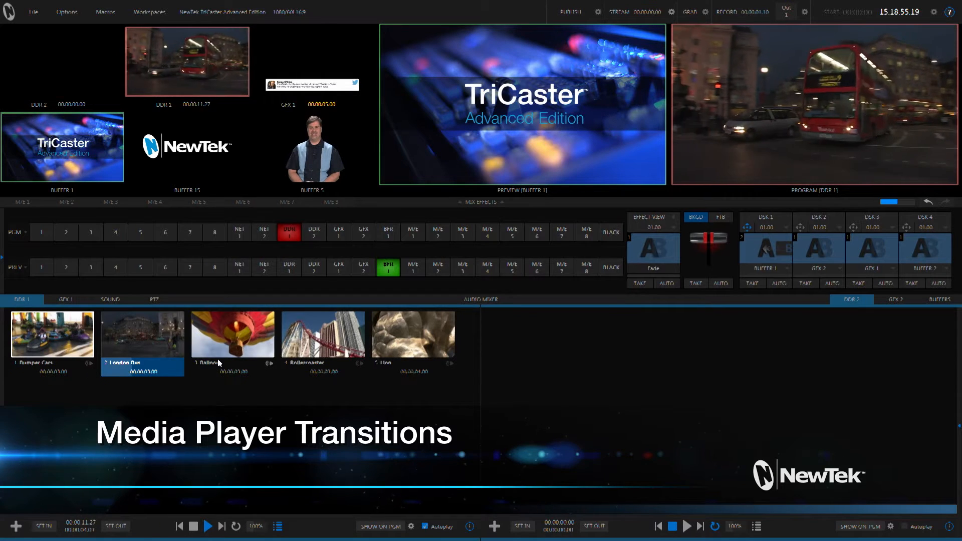
{"action": "left_click", "coordinate": [233, 334]}
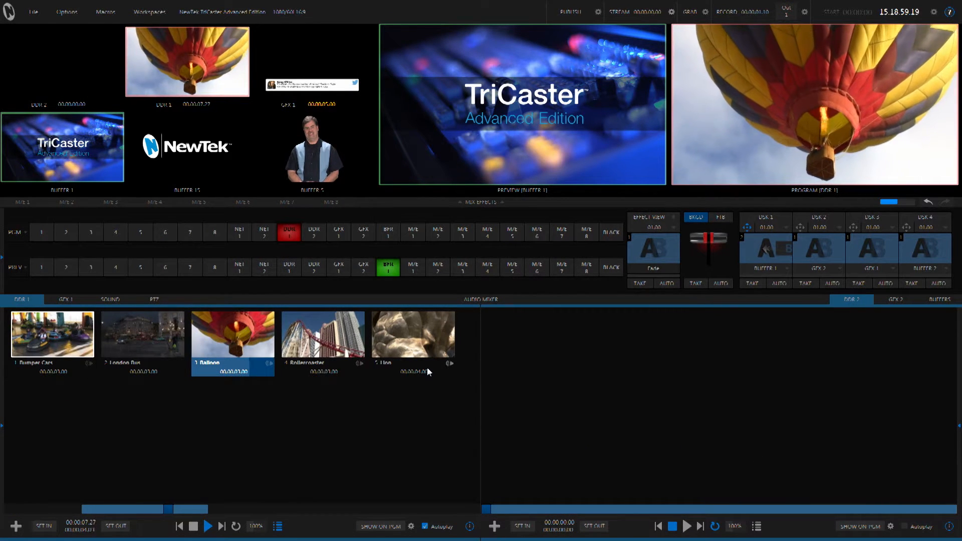
{"action": "left_click", "coordinate": [322, 335]}
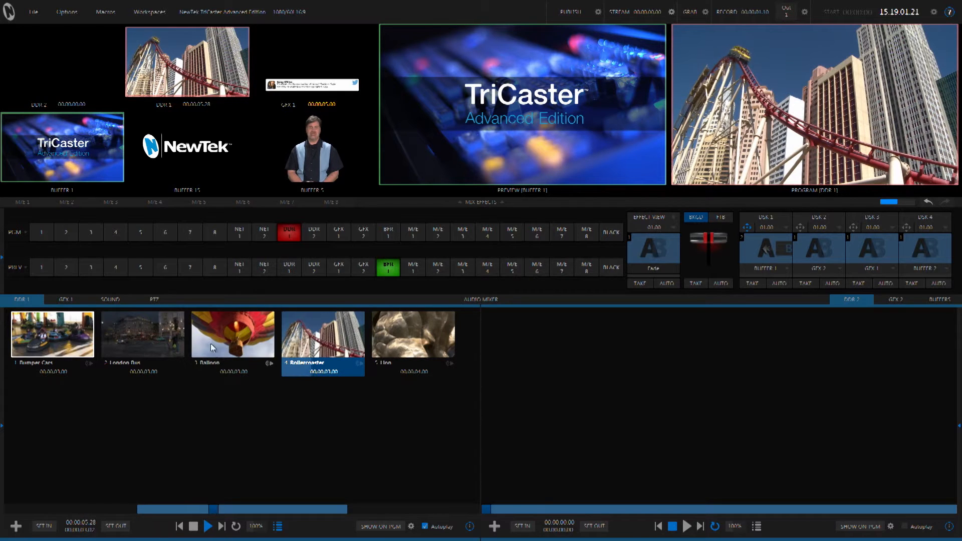
{"action": "left_click", "coordinate": [412, 334]}
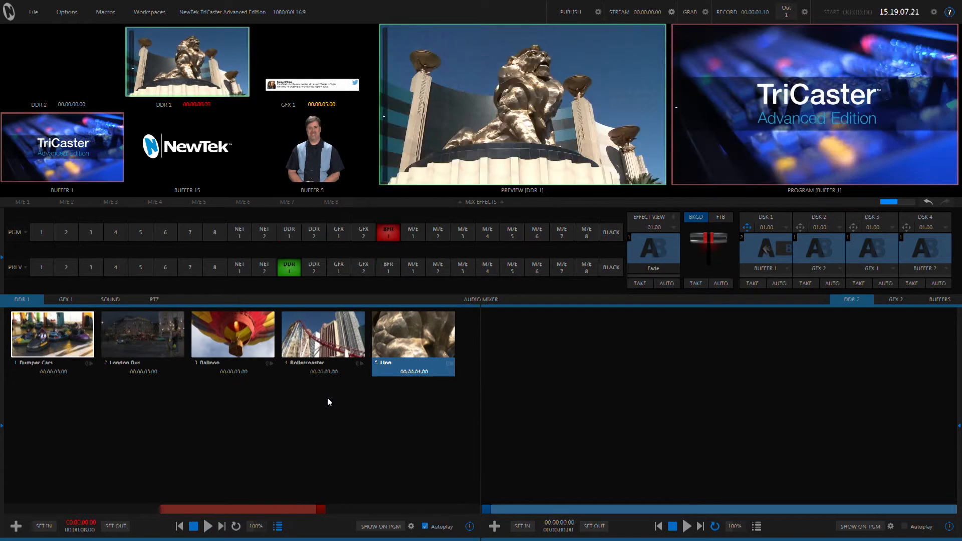
{"action": "left_click", "coordinate": [52, 333]}
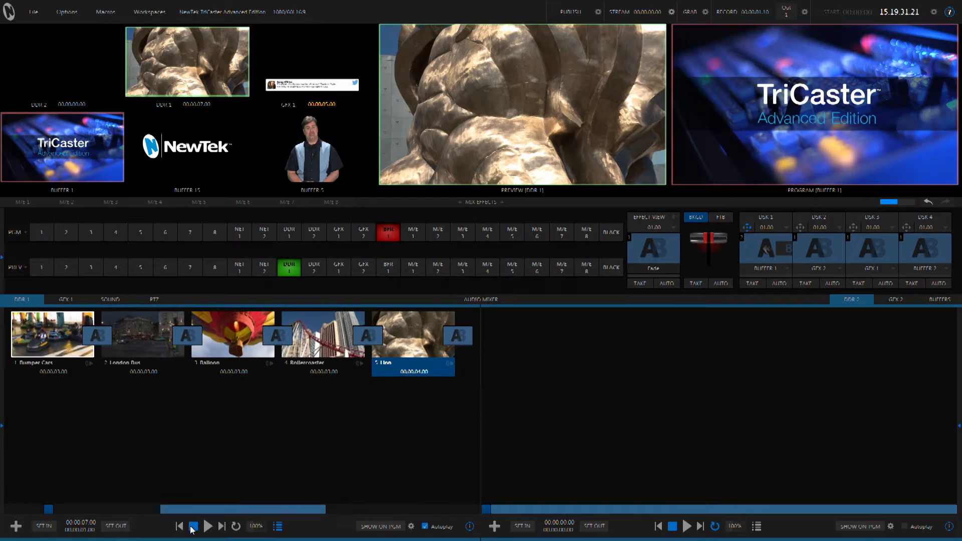
Play the DDR 1 playlist on air, then select the Rollercoaster and Lion clips
{"action": "left_click", "coordinate": [208, 526]}
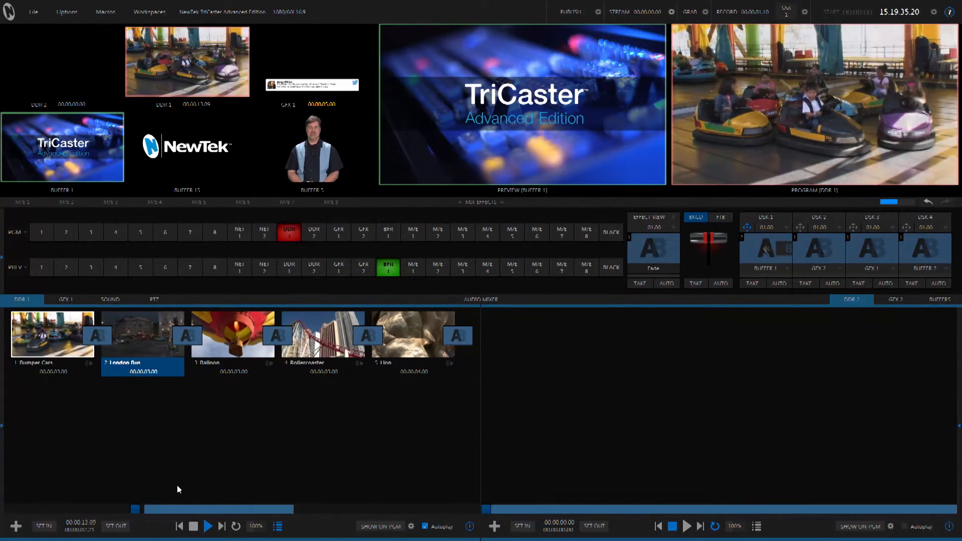
{"action": "left_click", "coordinate": [323, 335]}
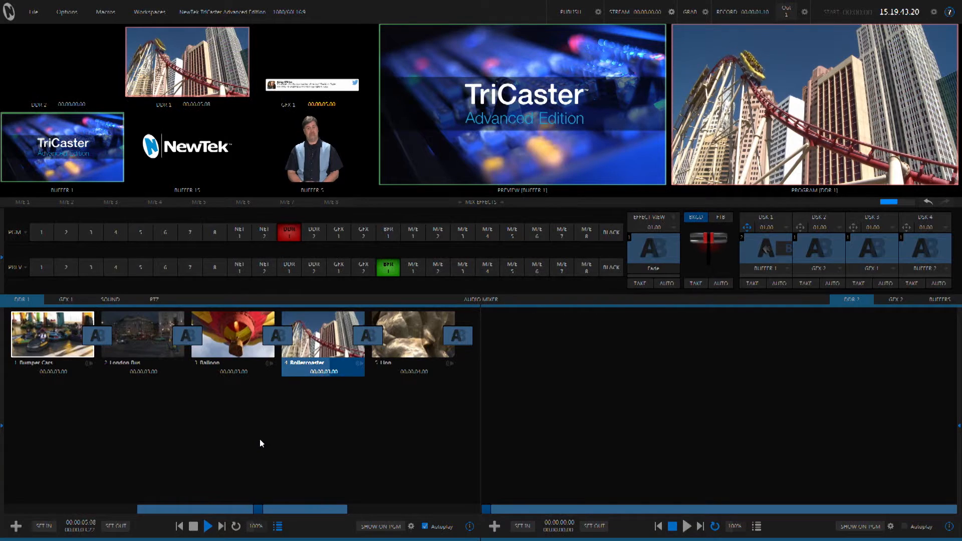
{"action": "left_click", "coordinate": [412, 342]}
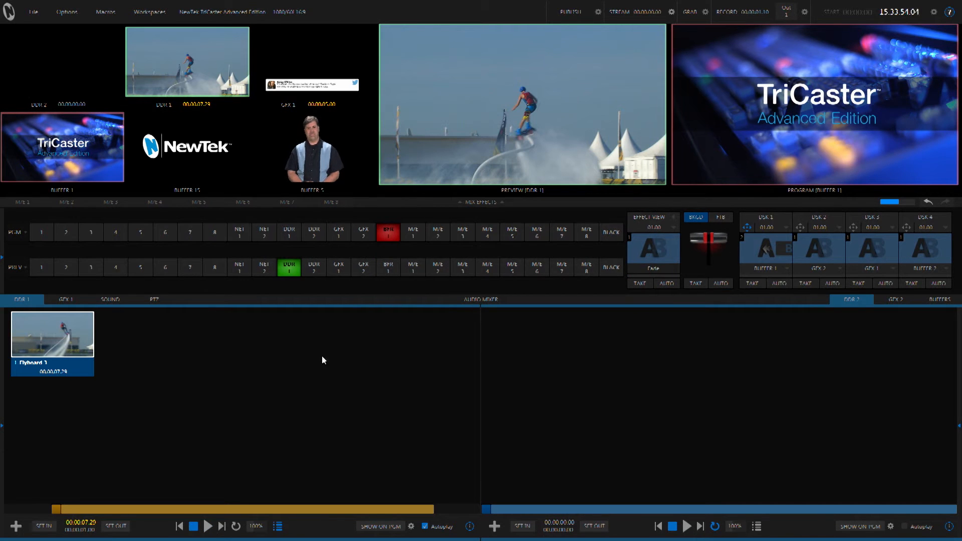
Open the context menu for the DDR 1 playlist clip
{"action": "right_click", "coordinate": [52, 333]}
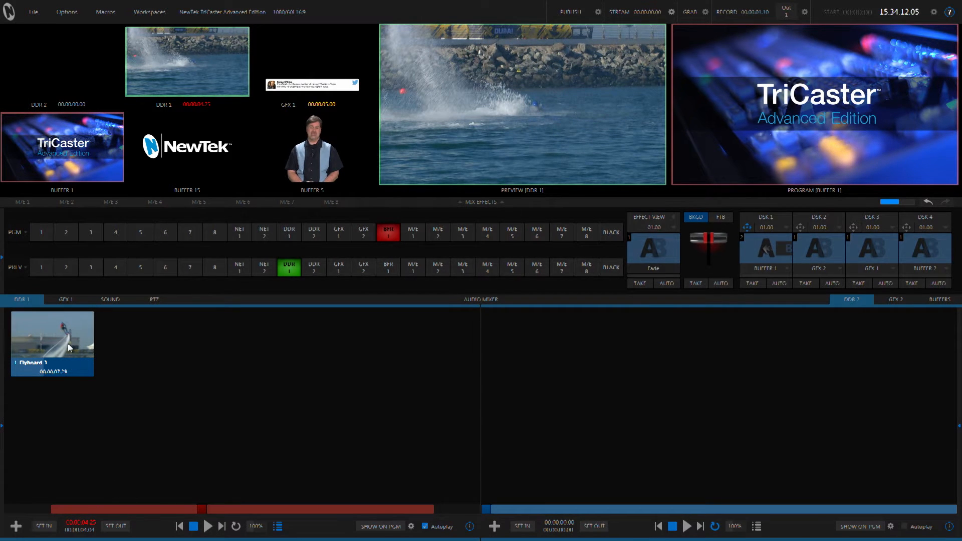
Split Flyboard 3 at the current frame and set the second part to 50% speed
{"action": "right_click", "coordinate": [53, 344]}
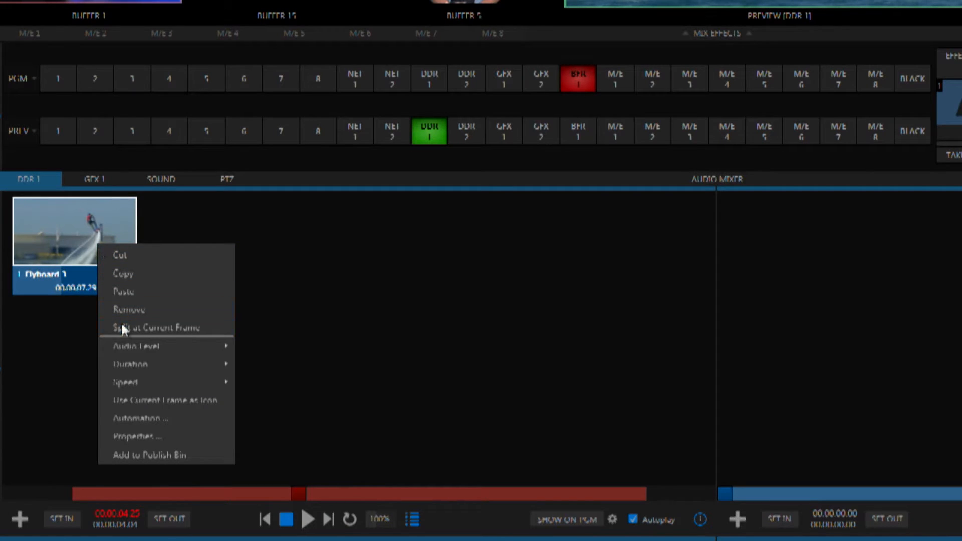
{"action": "mouse_move", "coordinate": [166, 327]}
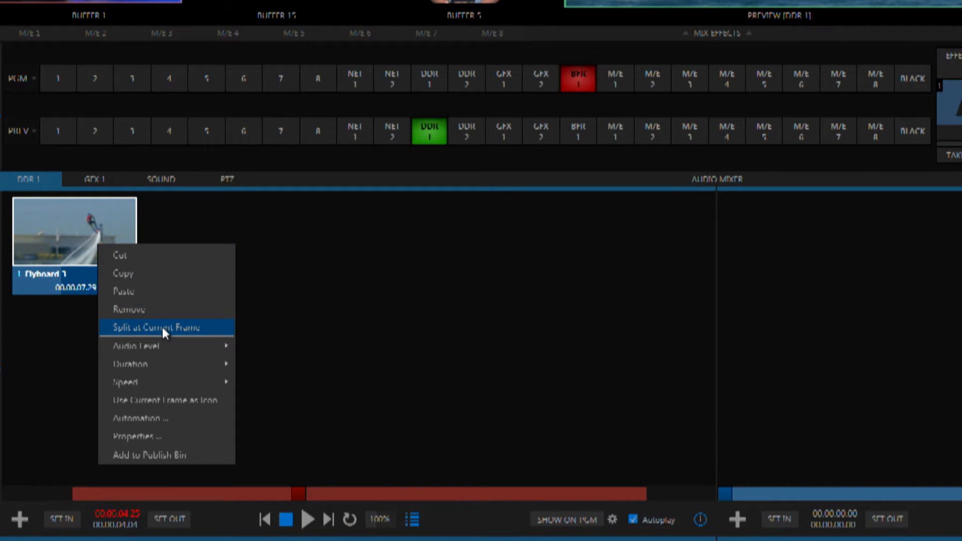
{"action": "left_click", "coordinate": [164, 327]}
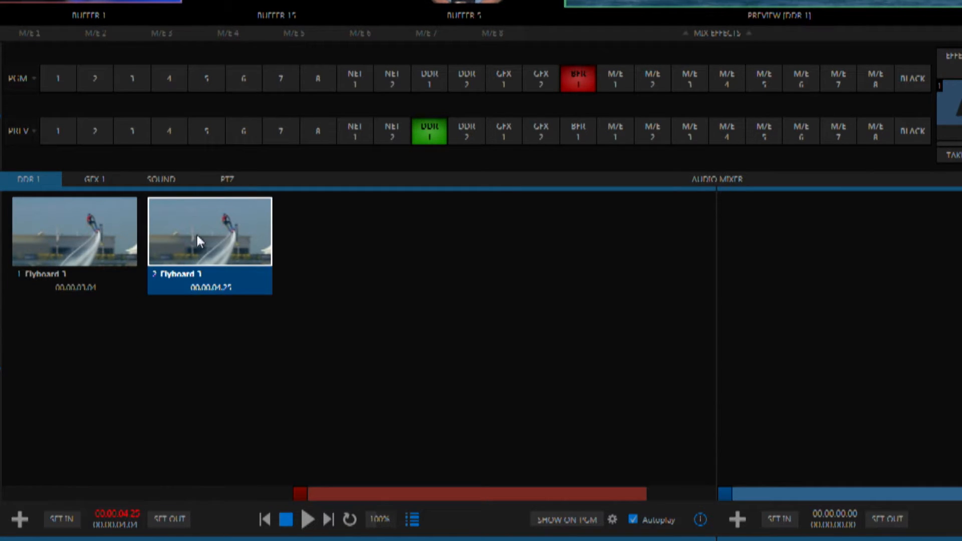
{"action": "mouse_move", "coordinate": [144, 202]}
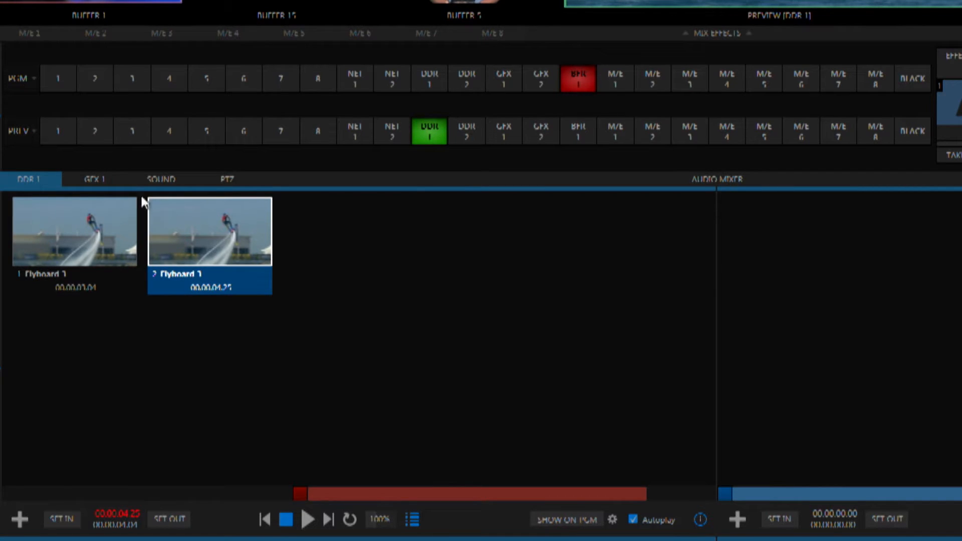
{"action": "left_click", "coordinate": [73, 232]}
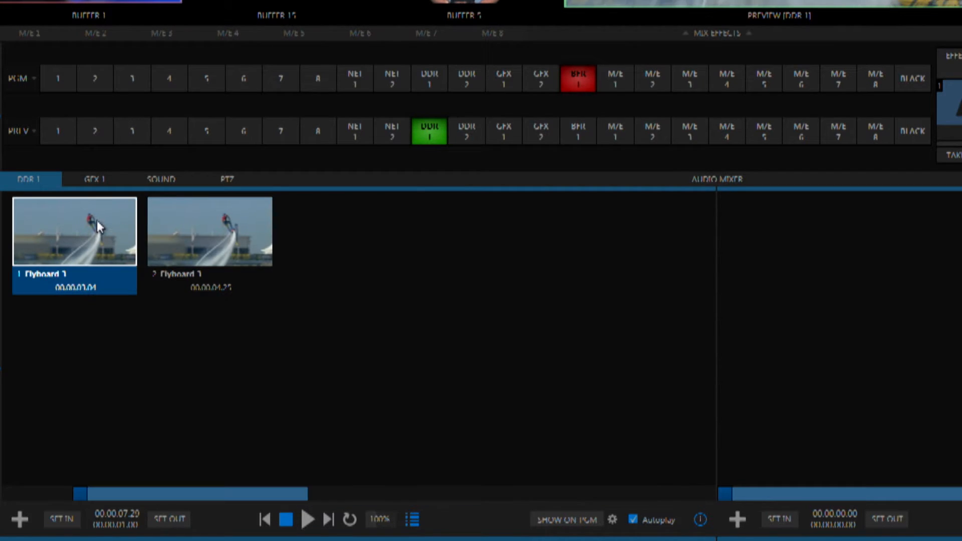
{"action": "right_click", "coordinate": [210, 232]}
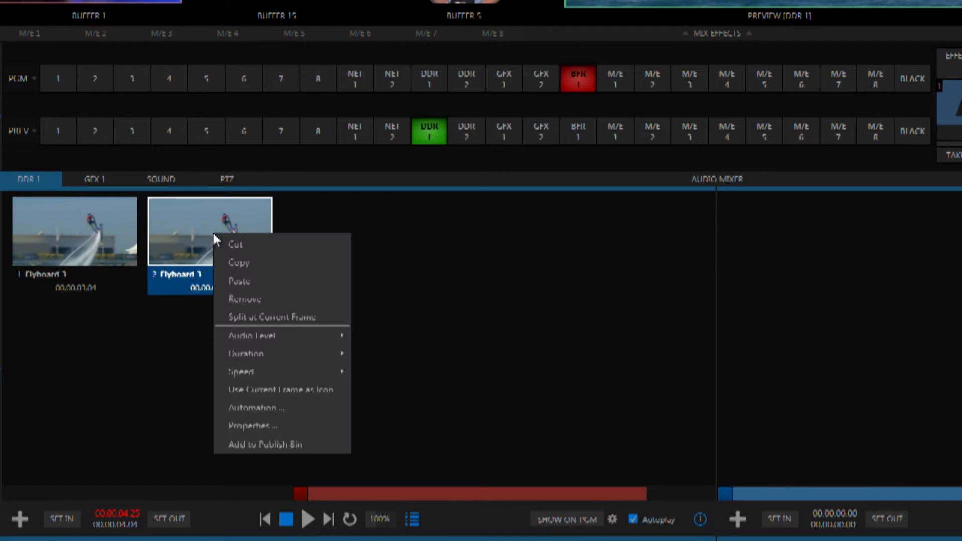
{"action": "mouse_move", "coordinate": [249, 335]}
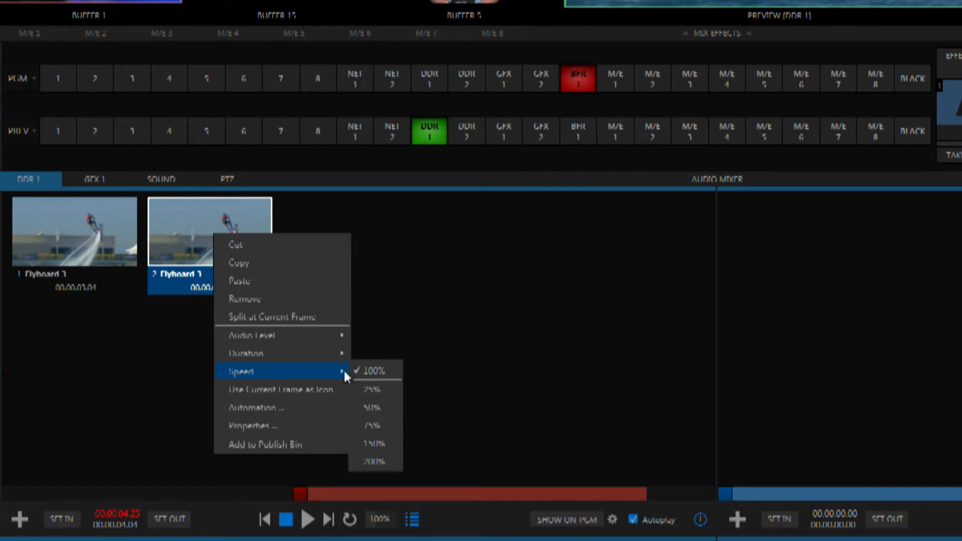
{"action": "mouse_move", "coordinate": [374, 407]}
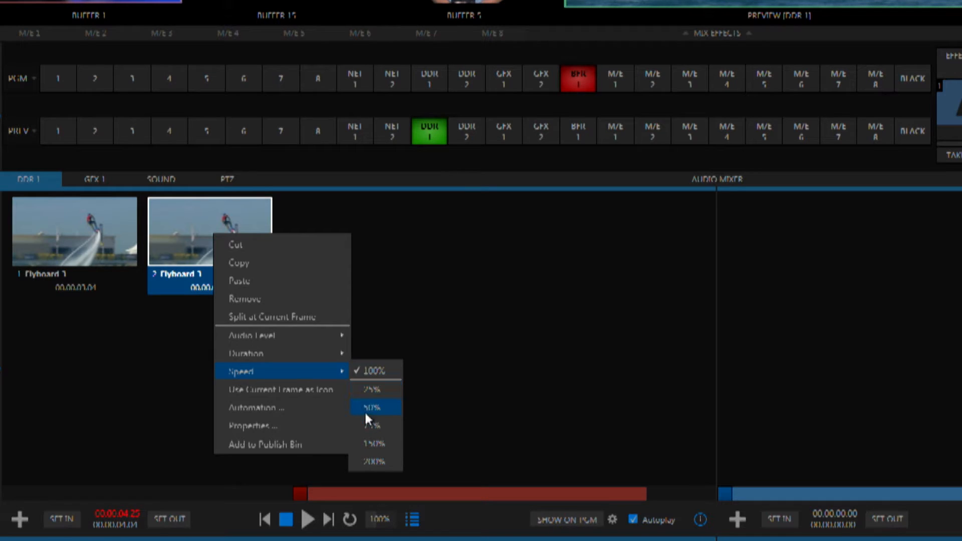
{"action": "left_click", "coordinate": [373, 407]}
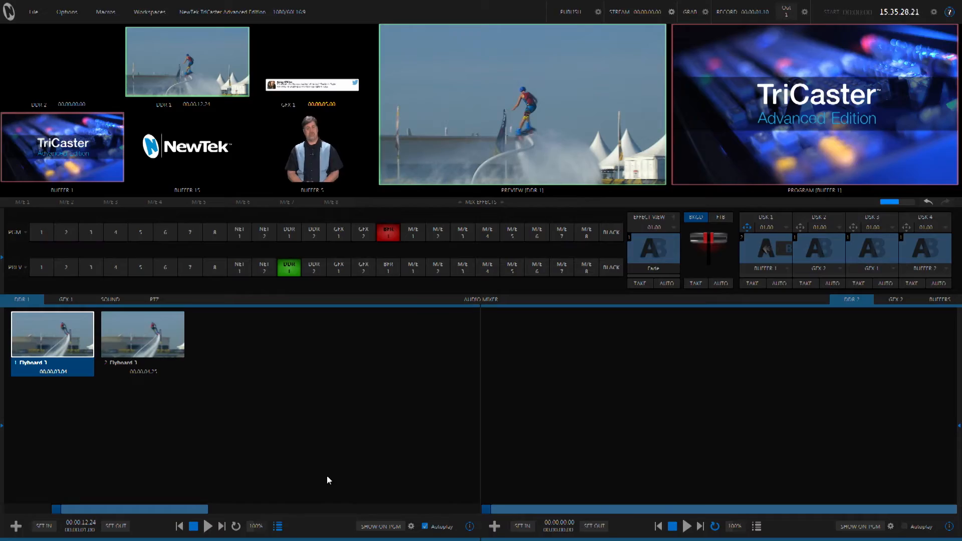
{"action": "mouse_move", "coordinate": [221, 442]}
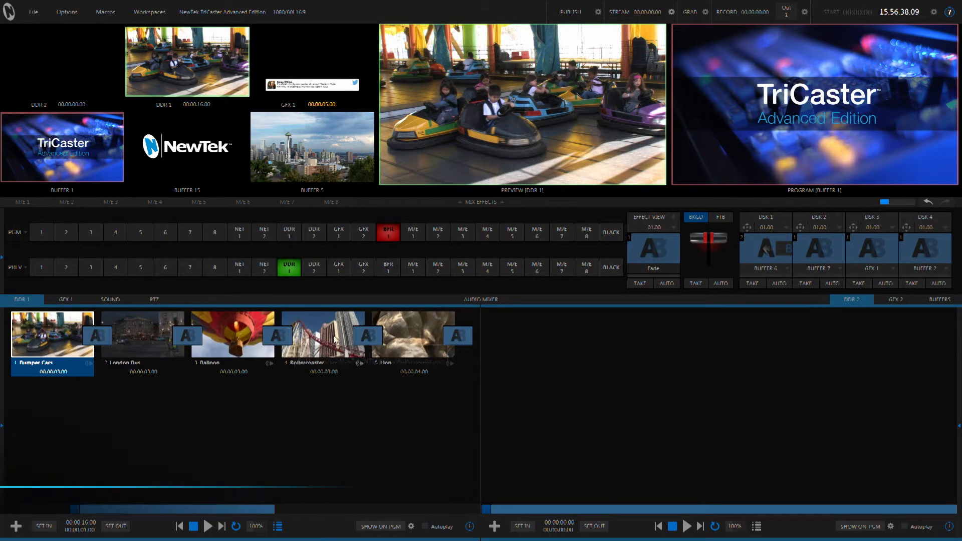
Take the M/E 2 bumper cars virtual-set shot to program and start playlist playback
{"action": "left_click", "coordinate": [437, 267]}
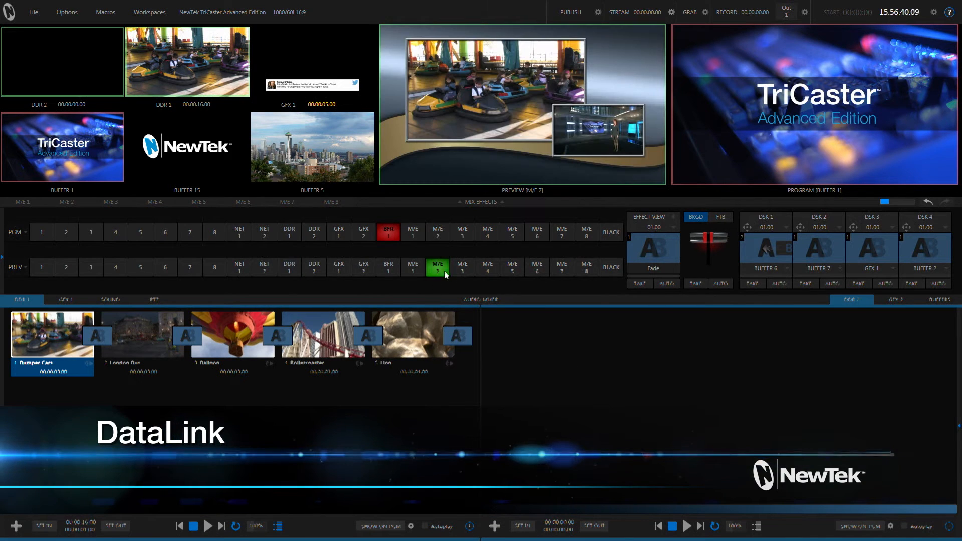
{"action": "left_click", "coordinate": [666, 283]}
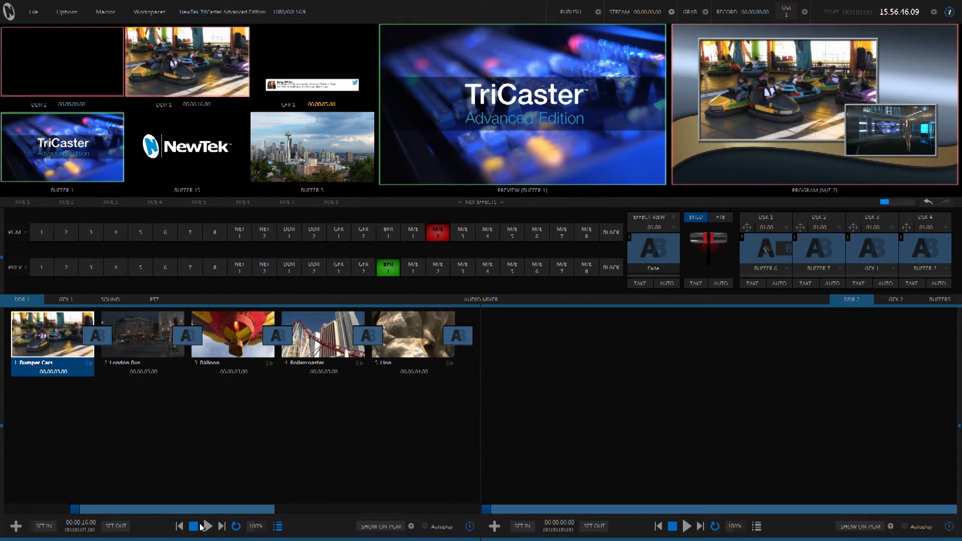
{"action": "left_click", "coordinate": [207, 525]}
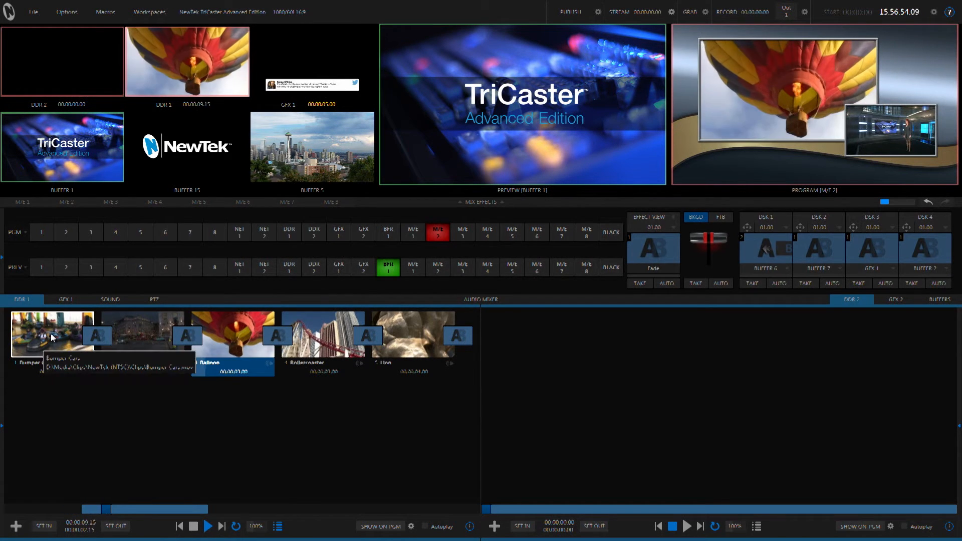
Open Clip Properties for the Bumper Cars clip
{"action": "double_click", "coordinate": [52, 336]}
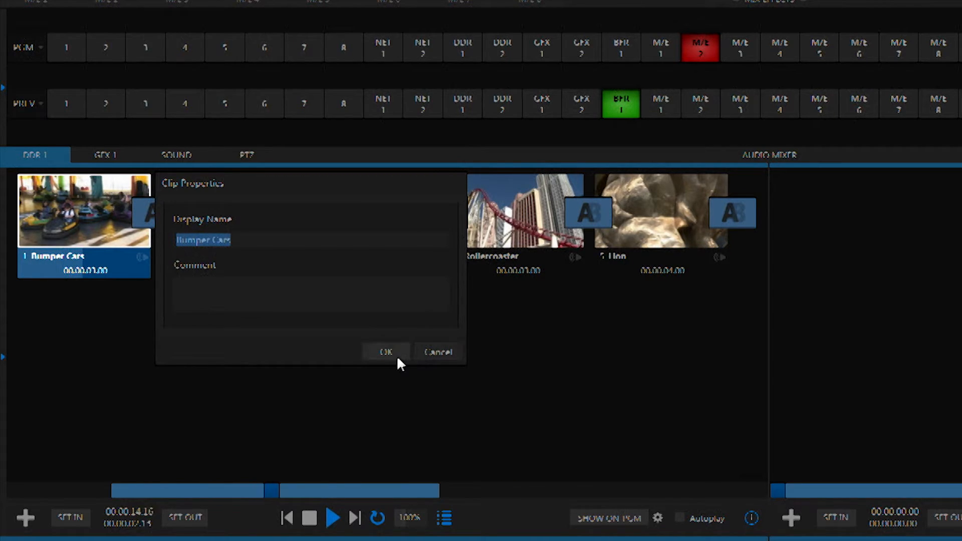
Confirm Display Name, then play Rollercoaster, Lion, Bumper Cars and London Bus clips with titles updating
{"action": "left_click", "coordinate": [385, 351]}
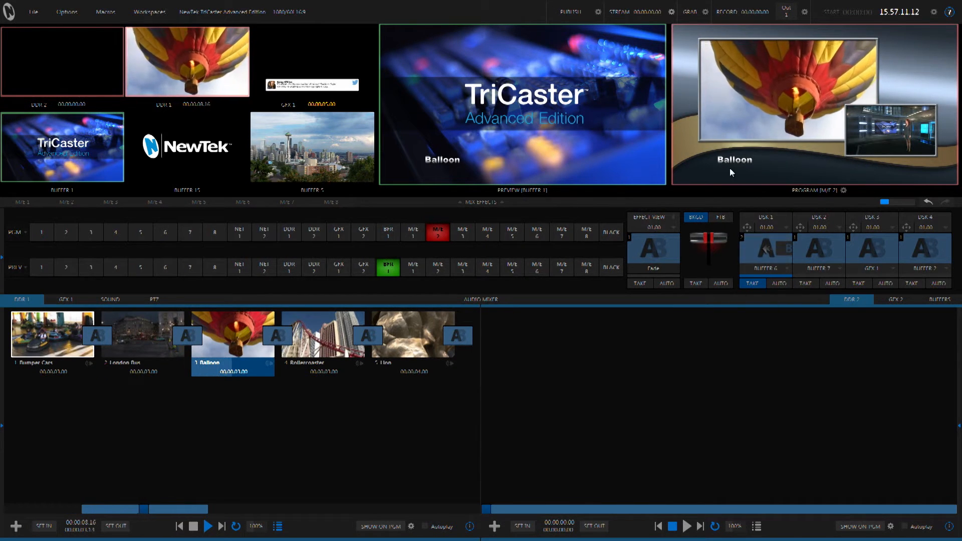
{"action": "left_click", "coordinate": [322, 341]}
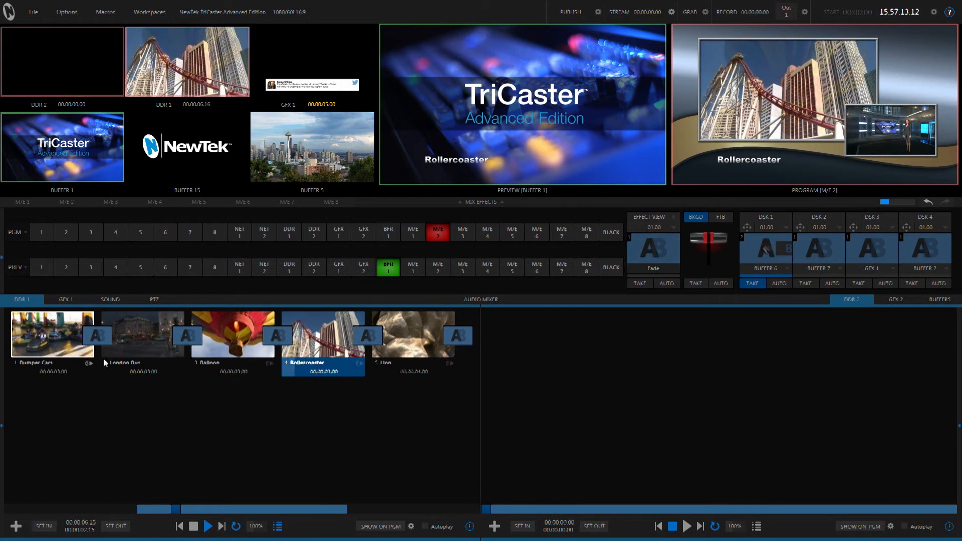
{"action": "mouse_move", "coordinate": [412, 337]}
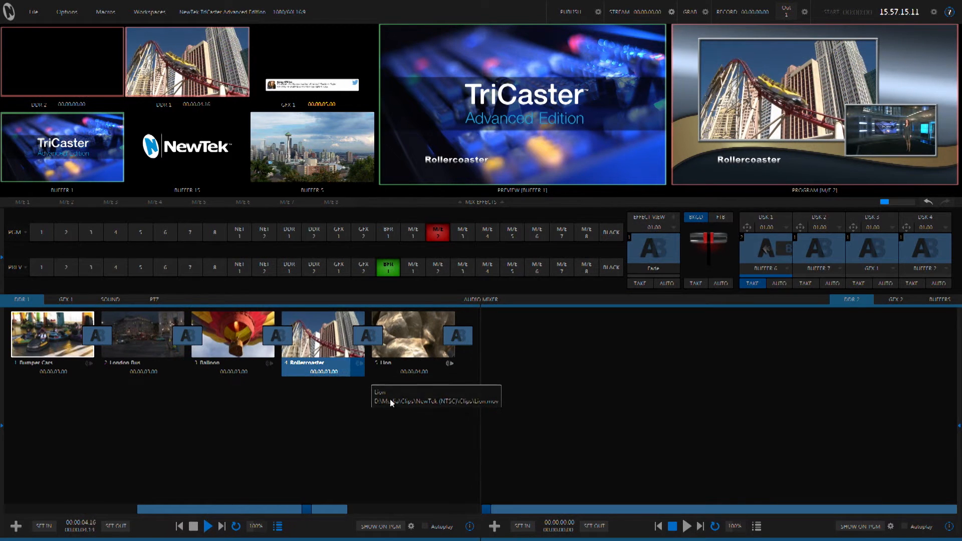
{"action": "left_click", "coordinate": [412, 342]}
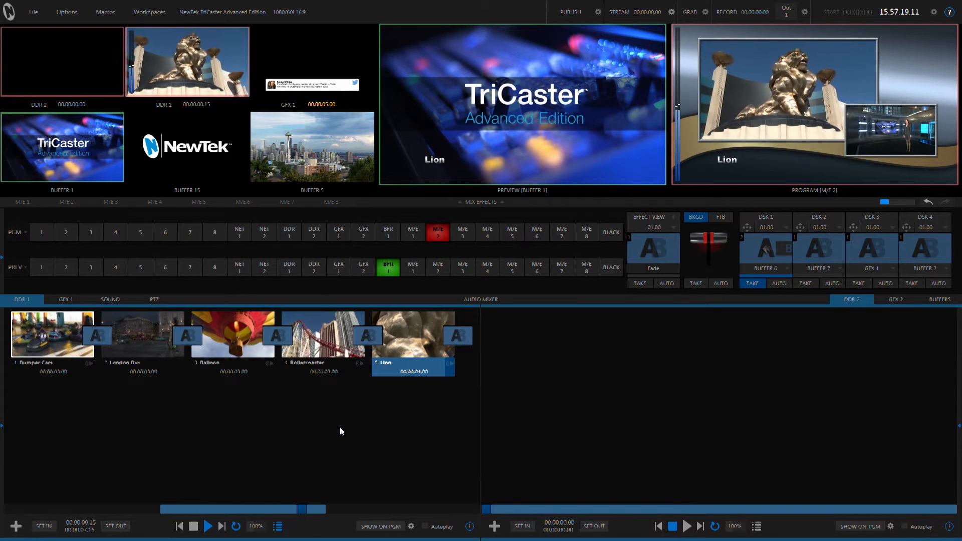
{"action": "left_click", "coordinate": [52, 331]}
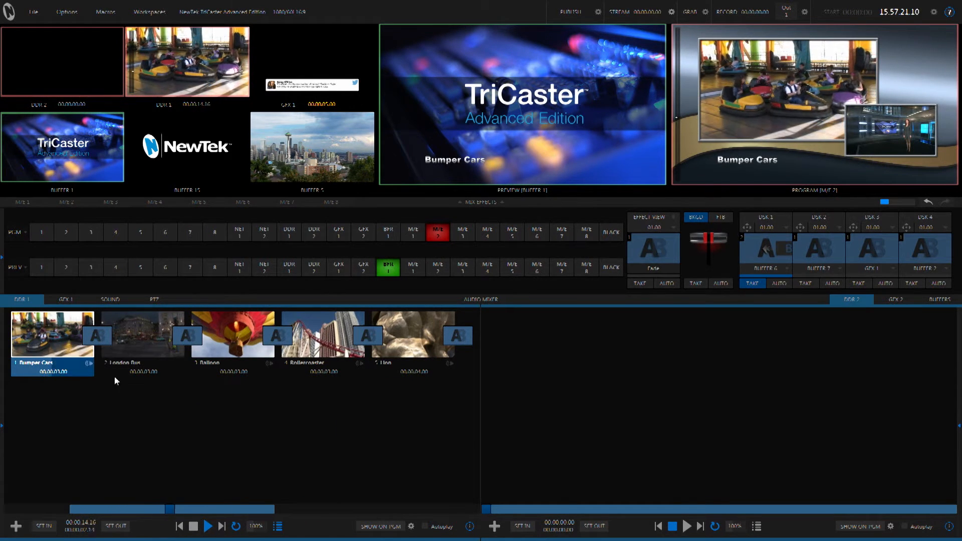
{"action": "left_click", "coordinate": [142, 336]}
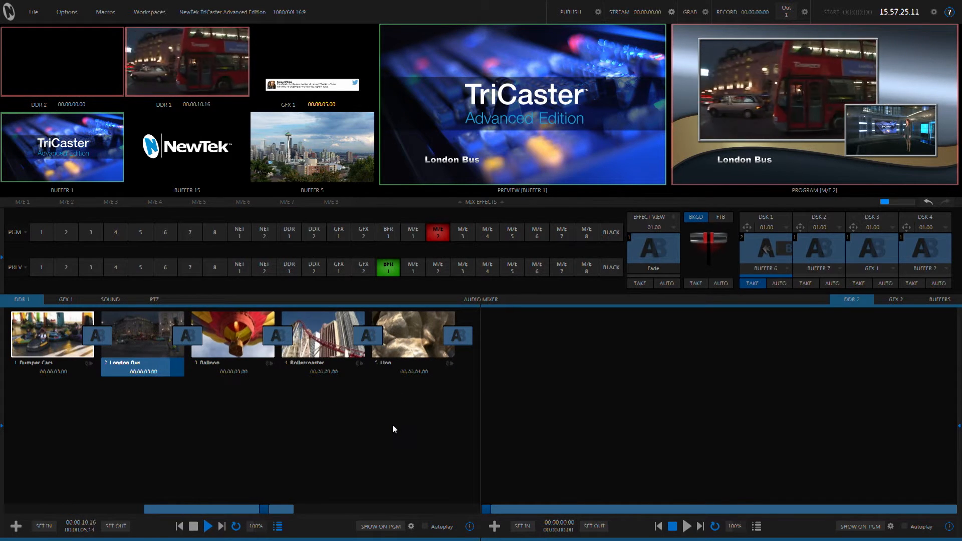
Play the Balloon clip, add the clock overlay, and take Buffer 1 to program
{"action": "left_click", "coordinate": [232, 340]}
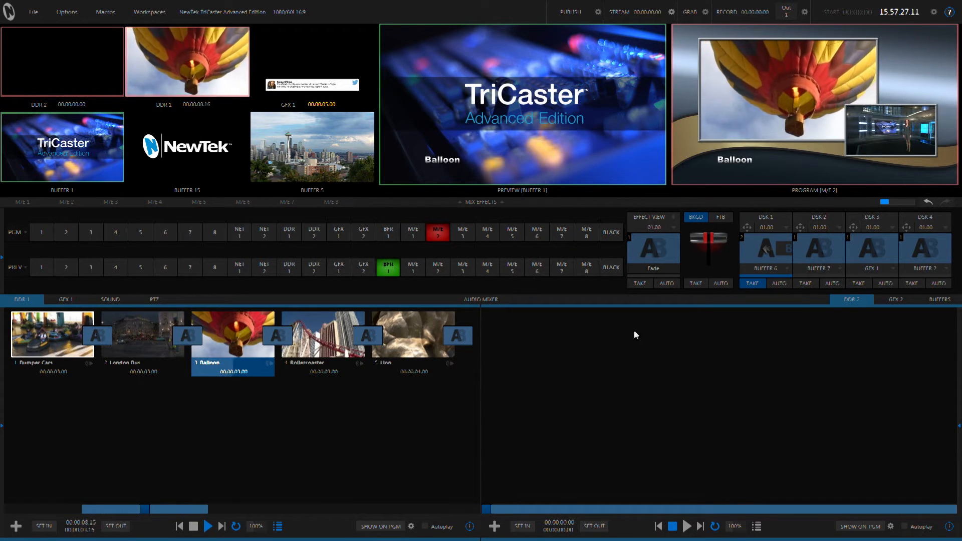
{"action": "left_click", "coordinate": [322, 341]}
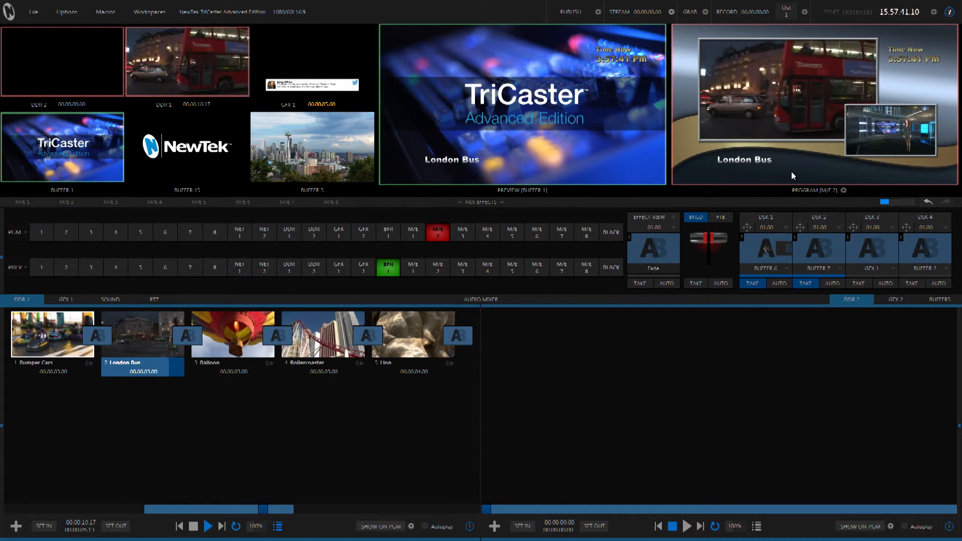
{"action": "left_click", "coordinate": [940, 299]}
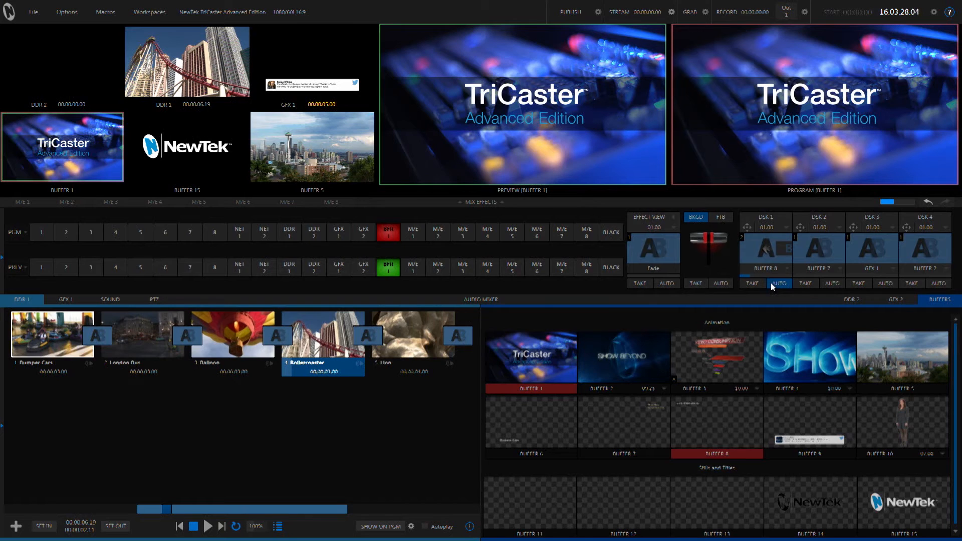
Take the webcast countdown DSK on air and enable End under Indicate Event Time
{"action": "left_click", "coordinate": [750, 284]}
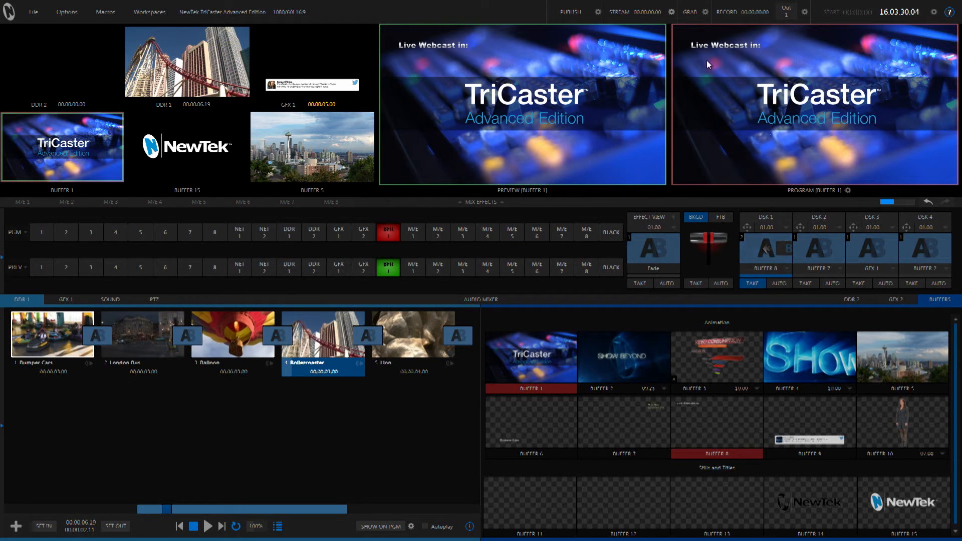
{"action": "mouse_move", "coordinate": [853, 42]}
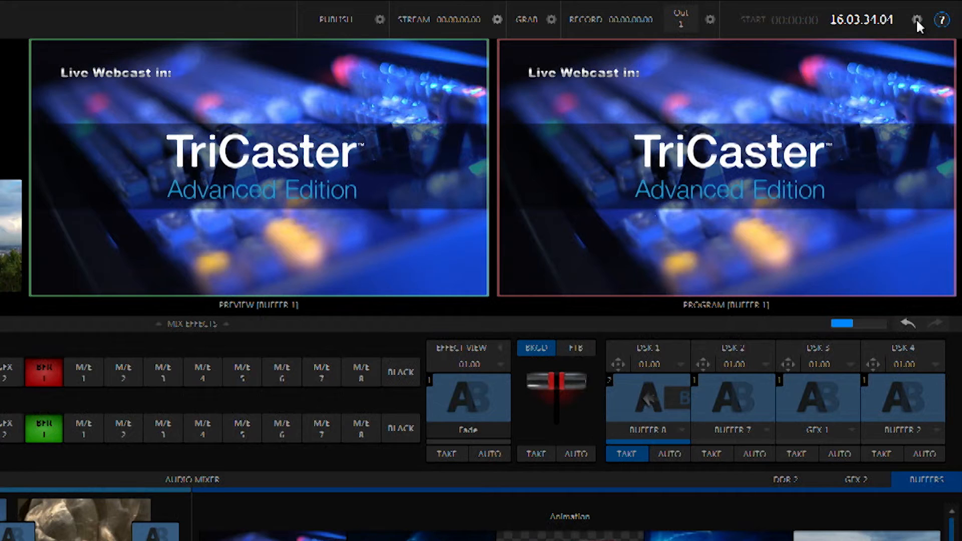
{"action": "left_click", "coordinate": [916, 20]}
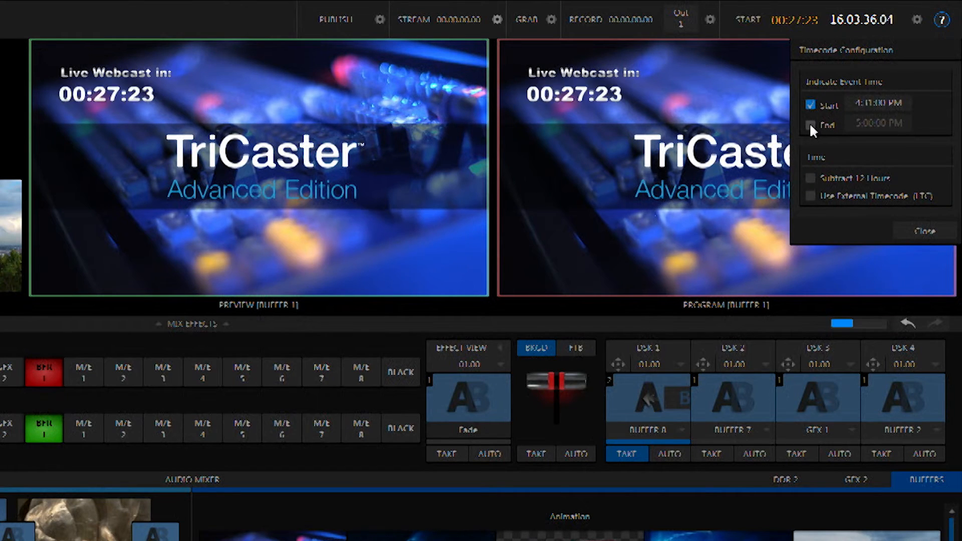
{"action": "left_click", "coordinate": [809, 125]}
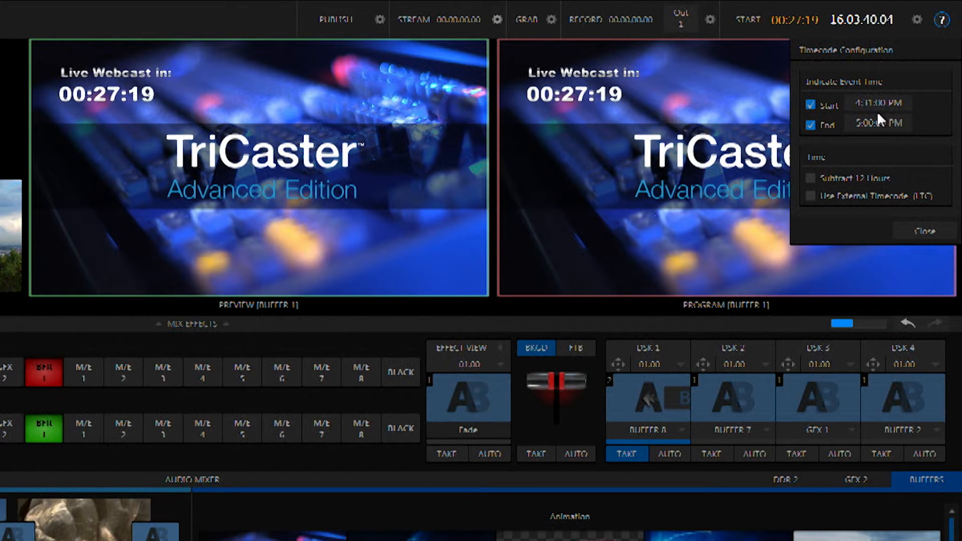
{"action": "mouse_move", "coordinate": [708, 109]}
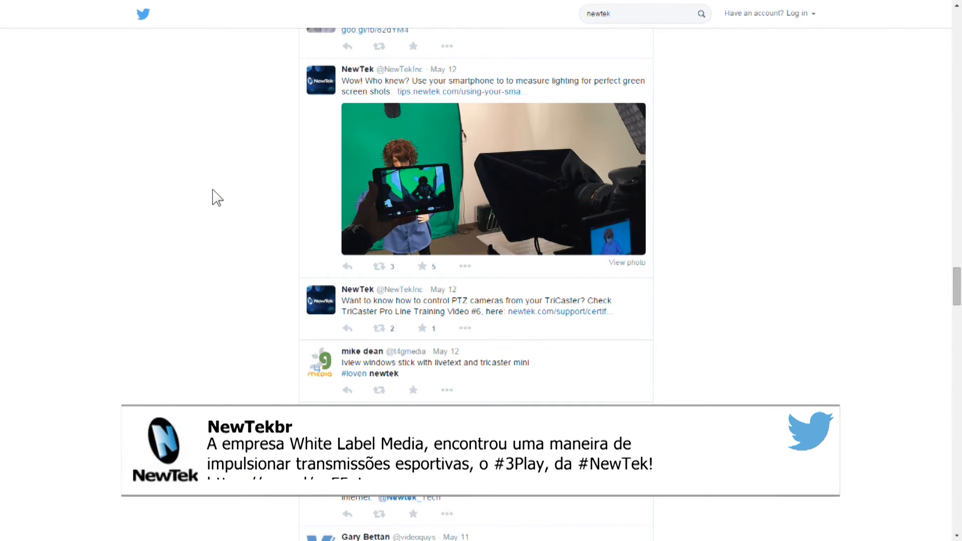
{"action": "mouse_move", "coordinate": [240, 216]}
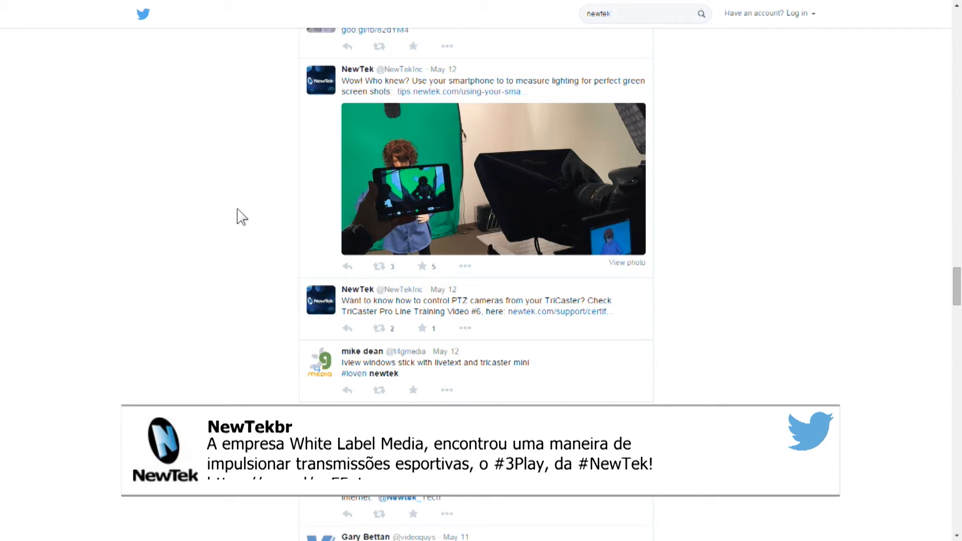
{"action": "mouse_move", "coordinate": [293, 97]}
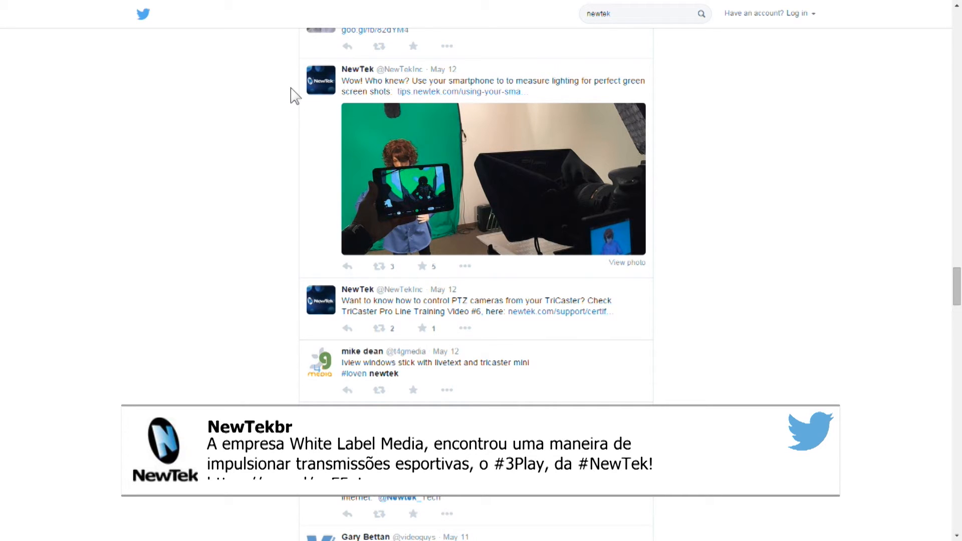
{"action": "right_click", "coordinate": [320, 79]}
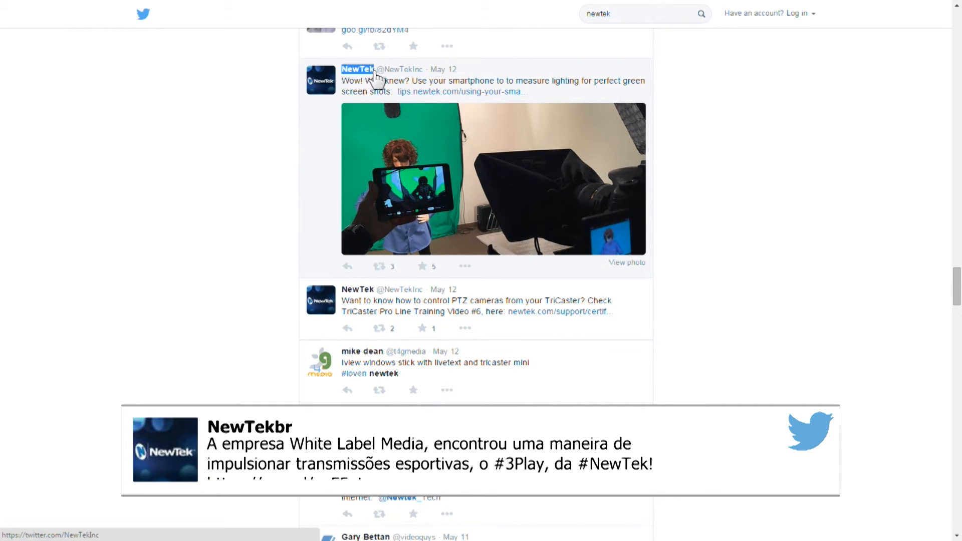
{"action": "right_click", "coordinate": [358, 69]}
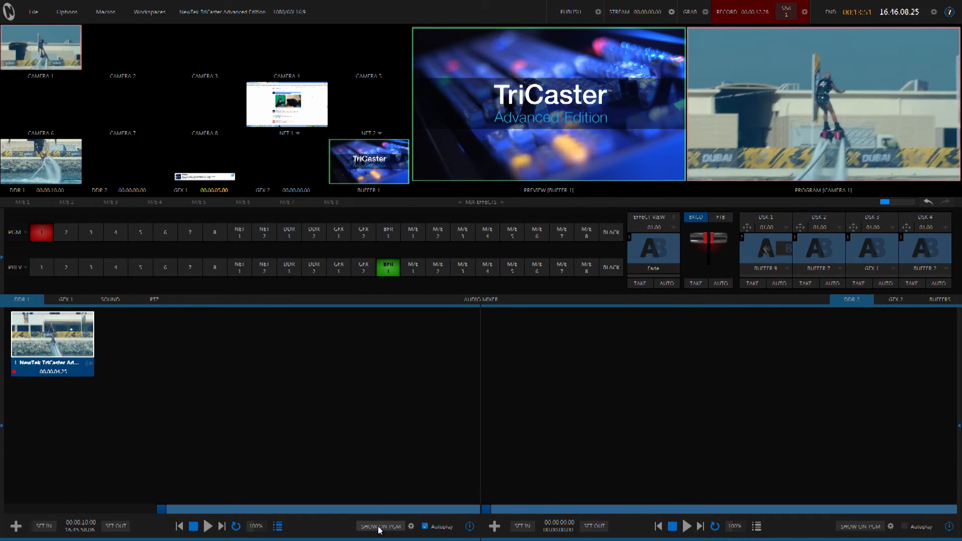
Cue the flyboarding replay in DDR 1 on preview and bring up the streaming options
{"action": "left_click", "coordinate": [289, 267]}
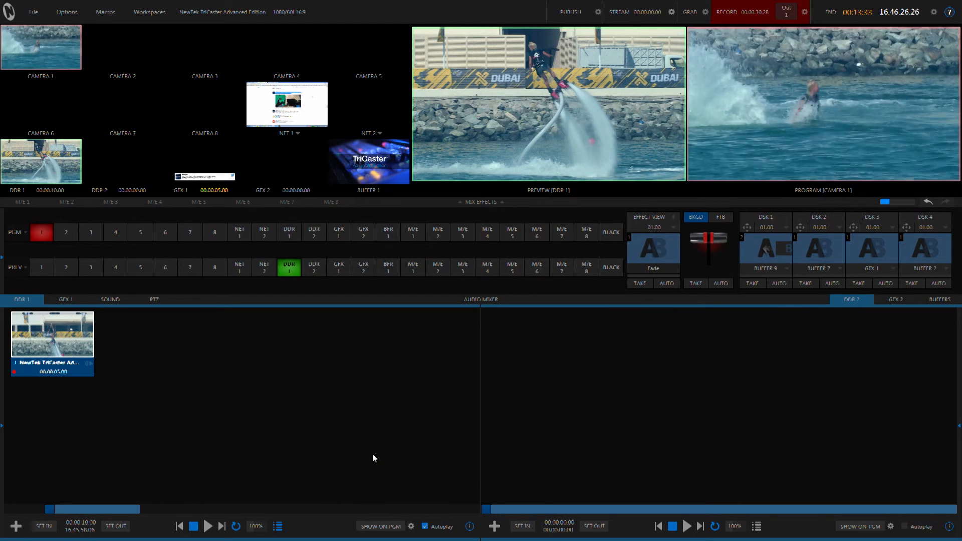
{"action": "left_click", "coordinate": [527, 14]}
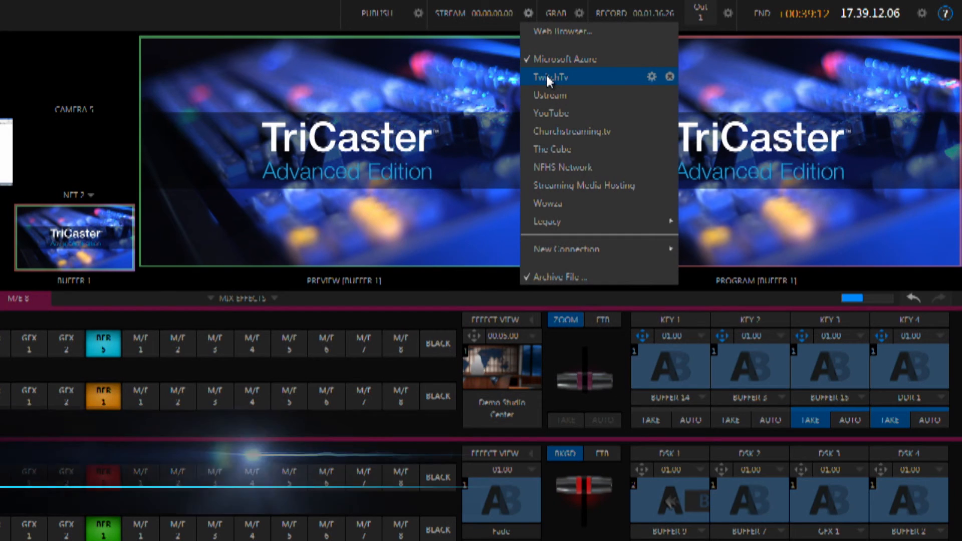
Add Twitch.tv as a stream destination and start a new LinkedIn publish preset
{"action": "left_click", "coordinate": [550, 77]}
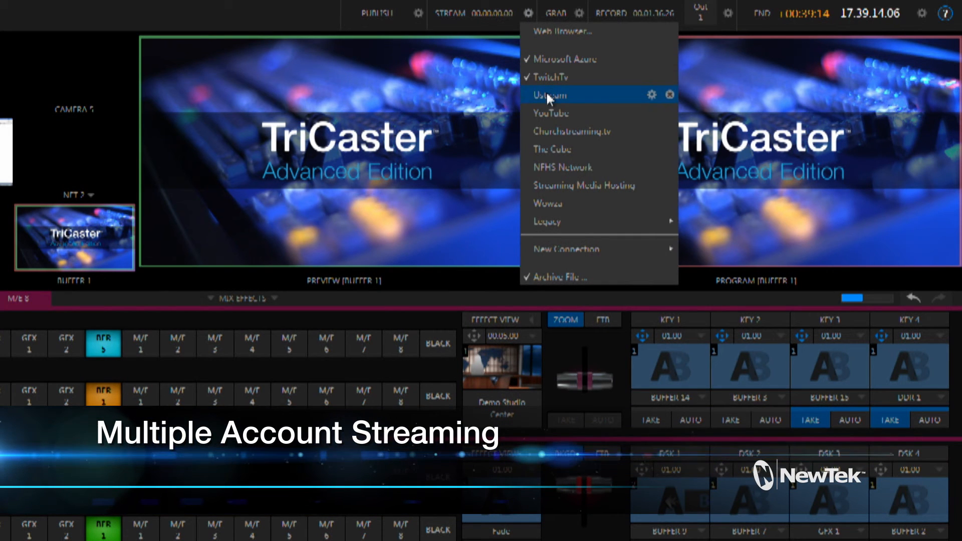
{"action": "left_click", "coordinate": [565, 95]}
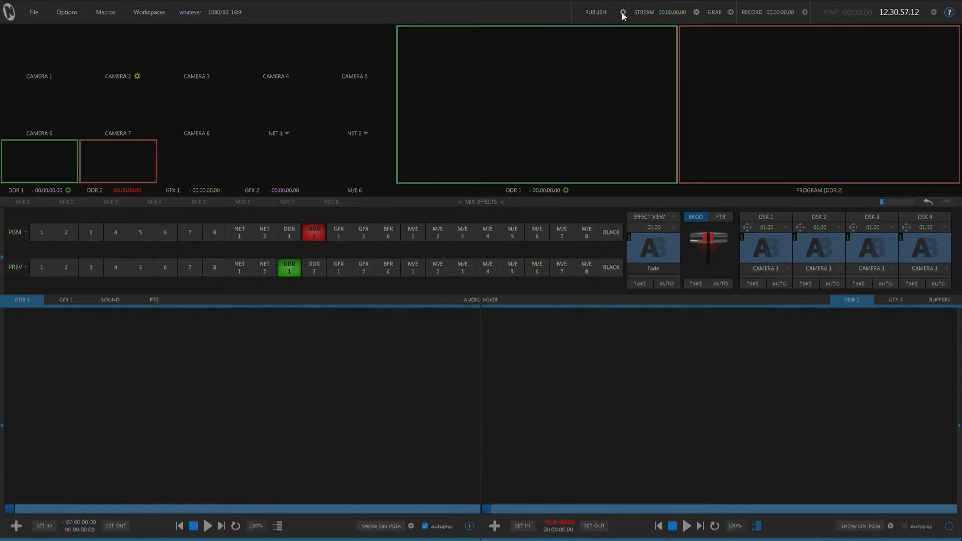
{"action": "left_click", "coordinate": [622, 11]}
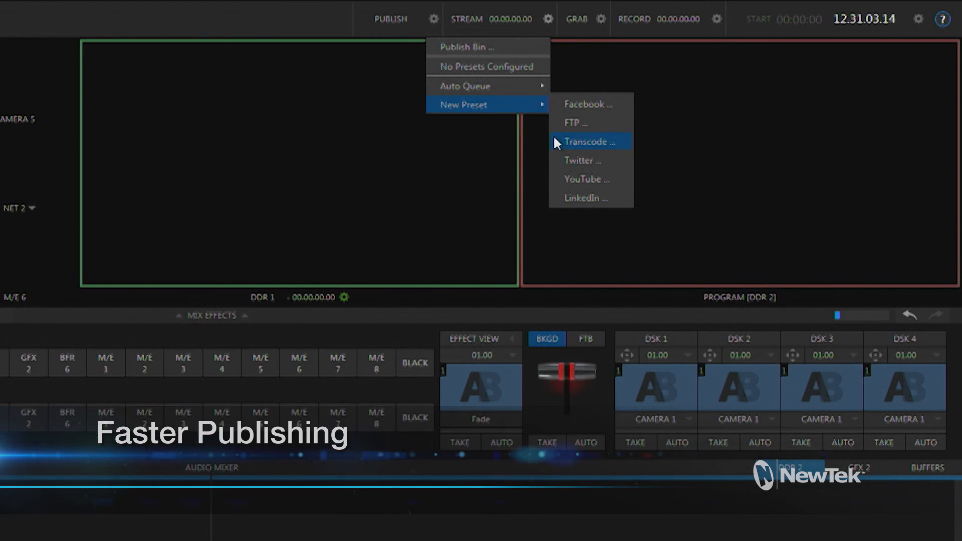
{"action": "mouse_move", "coordinate": [558, 191]}
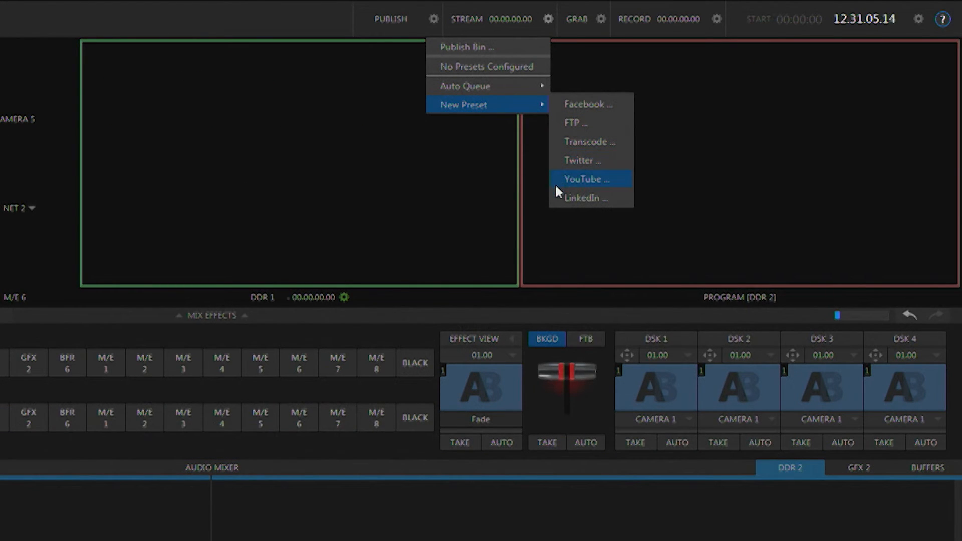
{"action": "left_click", "coordinate": [586, 198]}
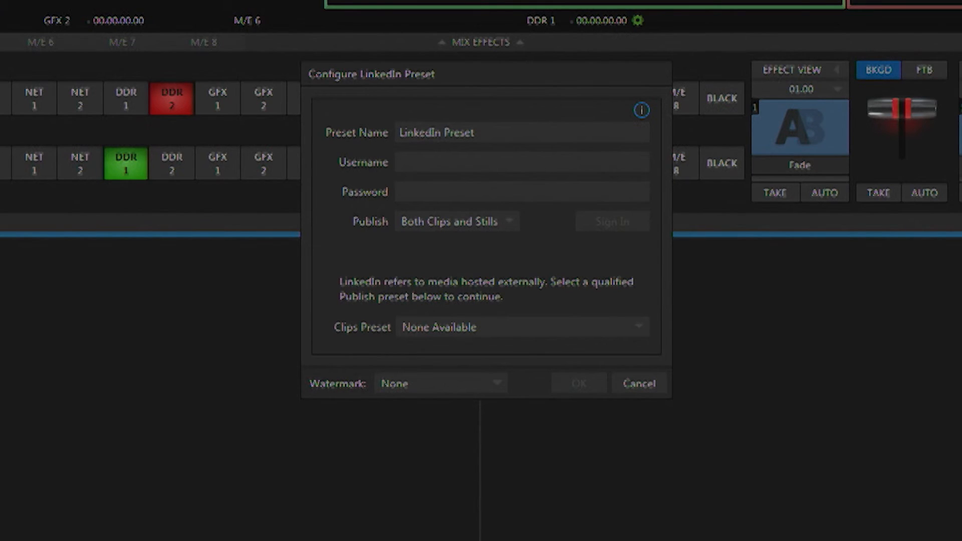
{"action": "mouse_move", "coordinate": [425, 298]}
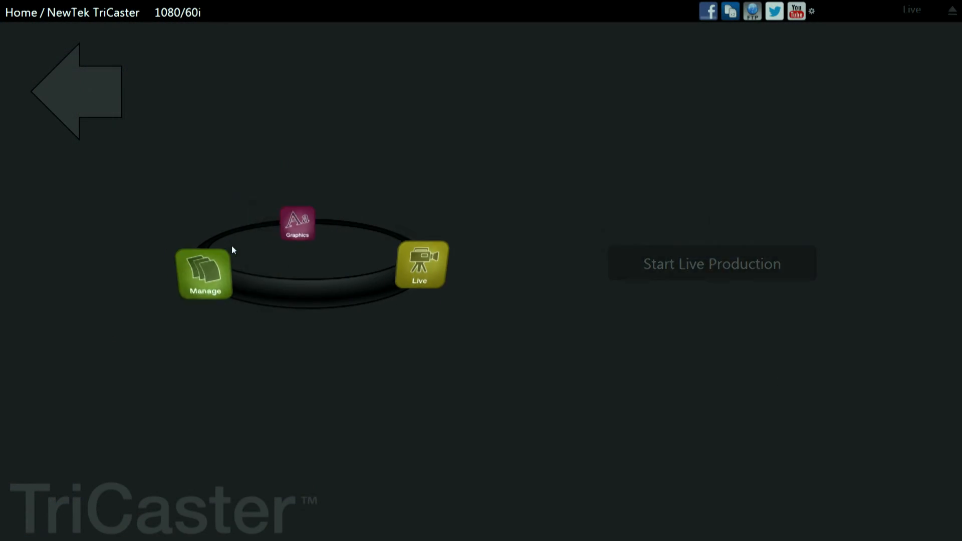
Open the Manage page from Home and choose Import Media
{"action": "left_click", "coordinate": [204, 273]}
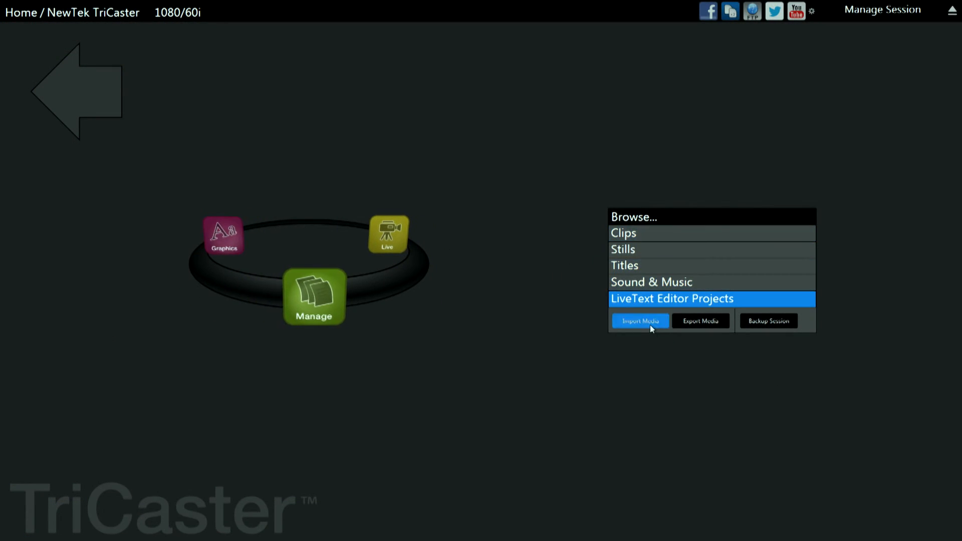
{"action": "left_click", "coordinate": [639, 321]}
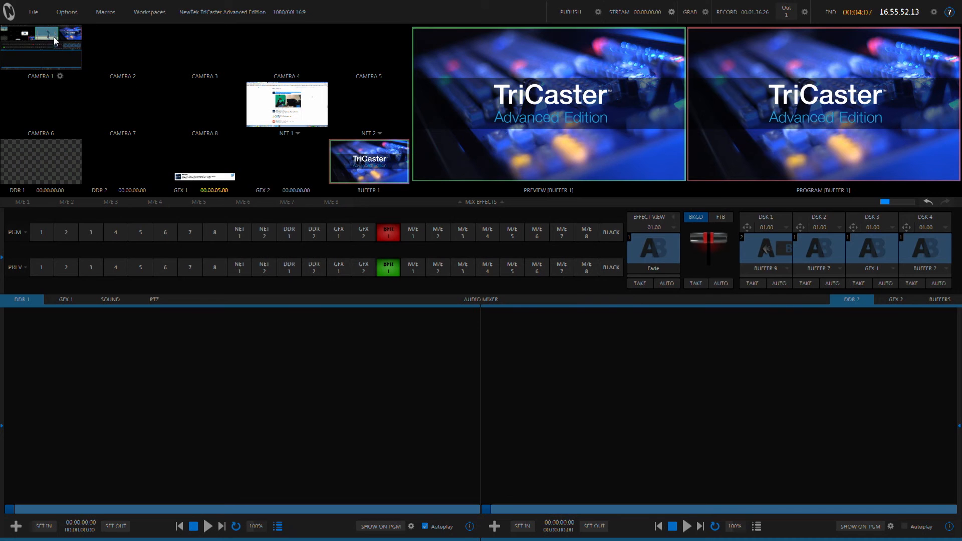
Add the green-screen presenter clip to the Import Bin via File > Import Media
{"action": "left_click", "coordinate": [33, 11]}
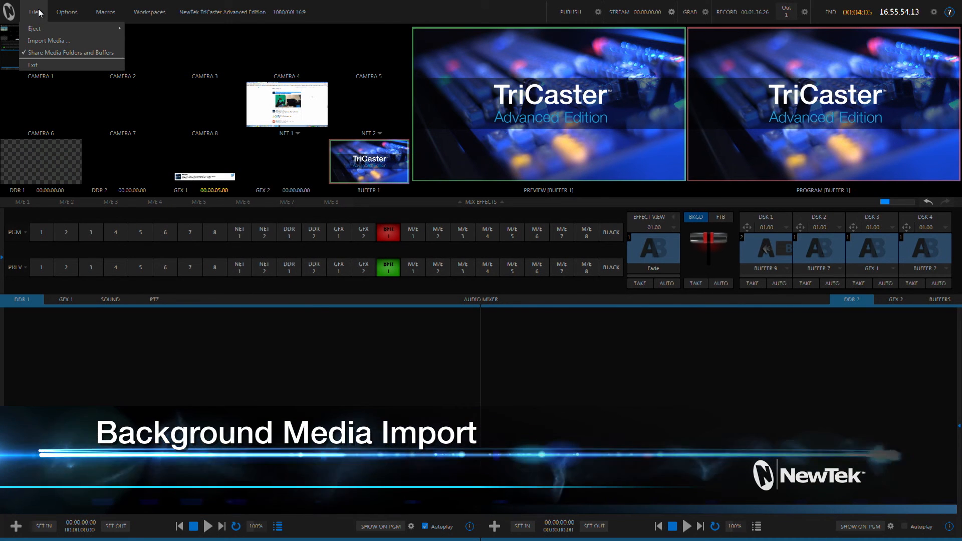
{"action": "left_click", "coordinate": [49, 40]}
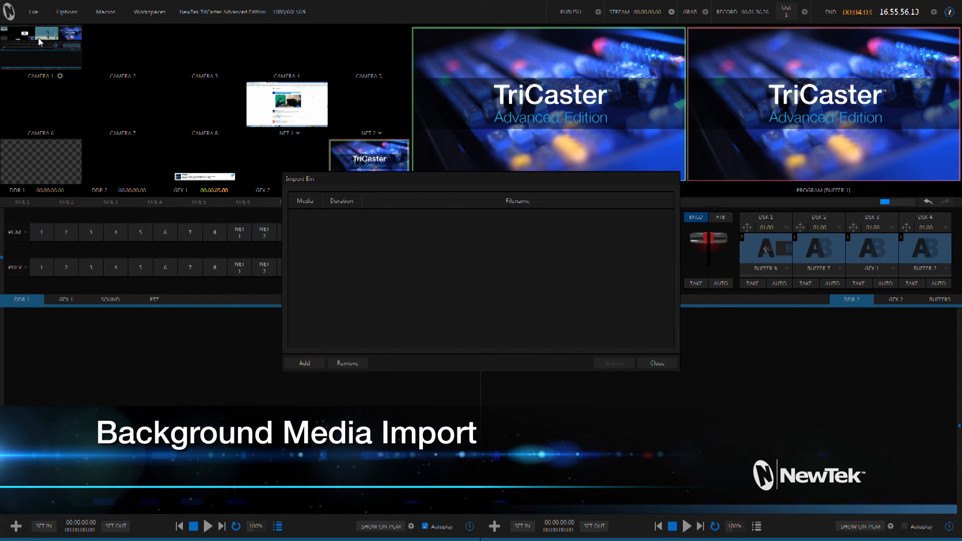
{"action": "left_click", "coordinate": [303, 363]}
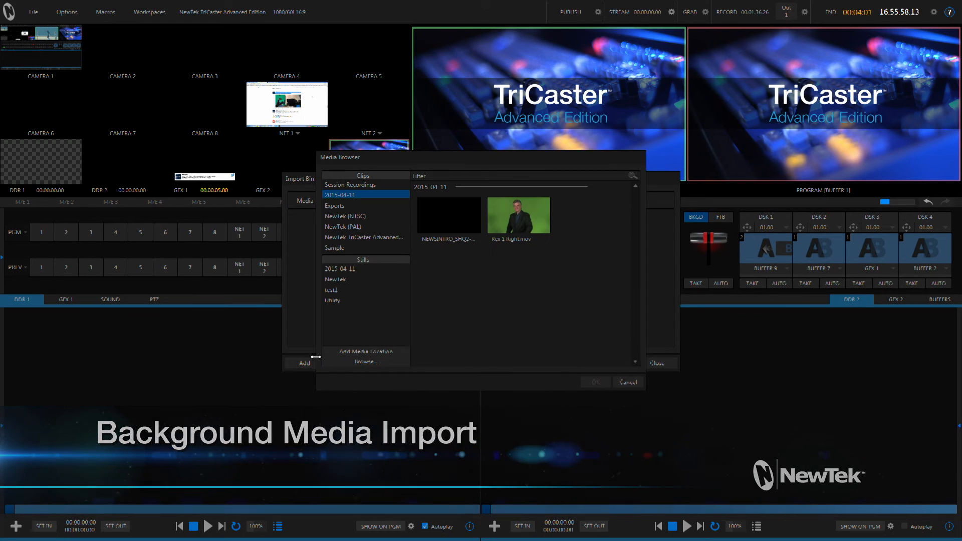
{"action": "left_click", "coordinate": [519, 215]}
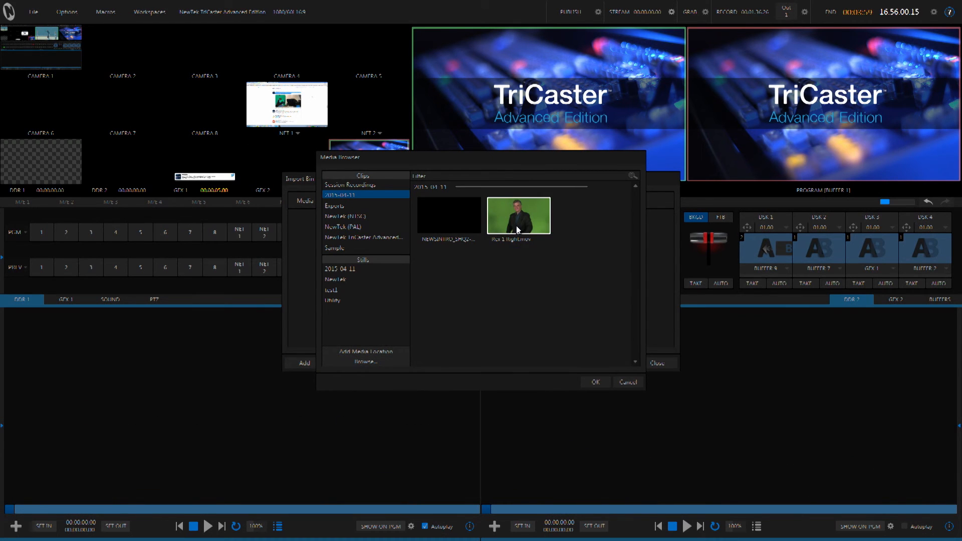
{"action": "left_click", "coordinate": [594, 382]}
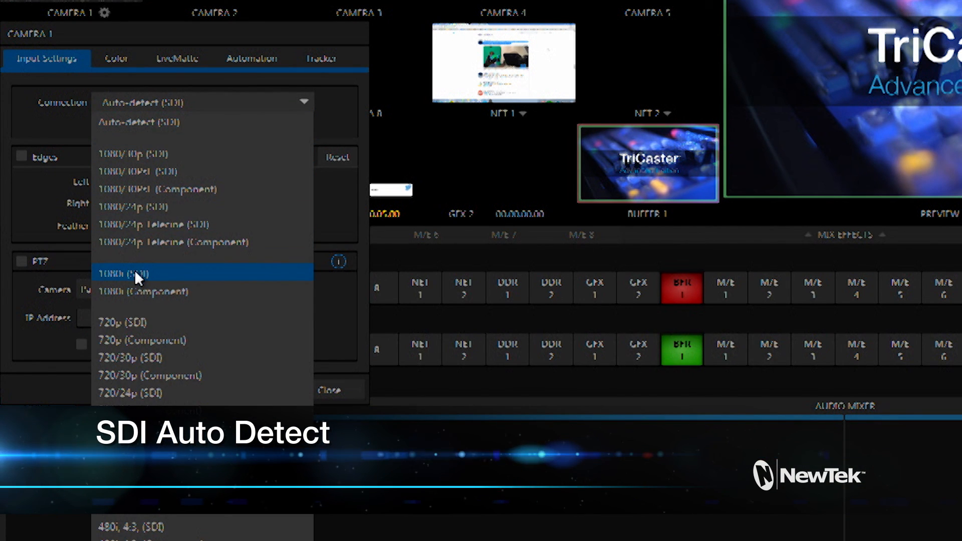
Set Camera 1's connection to Auto-detect (SDI) and close its Input Settings
{"action": "left_click", "coordinate": [141, 122]}
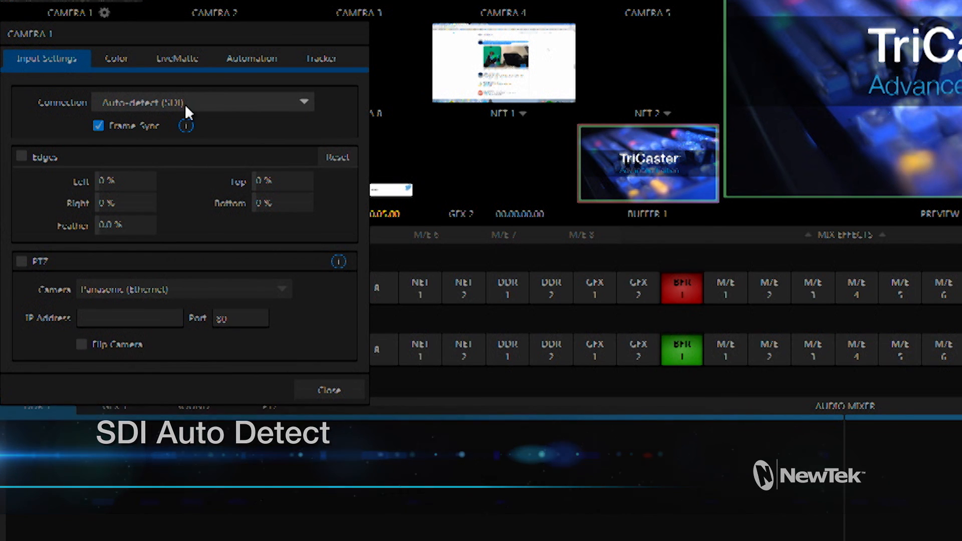
{"action": "left_click", "coordinate": [328, 390]}
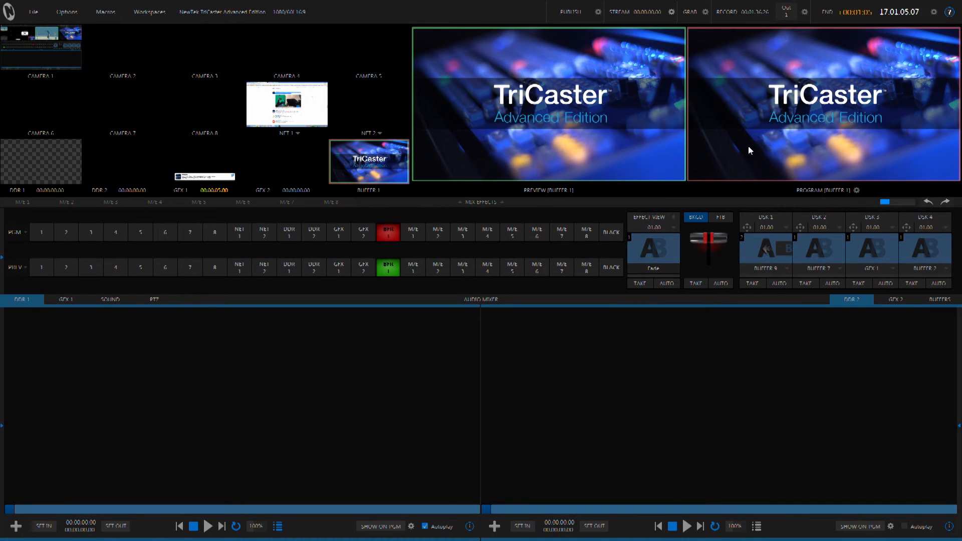